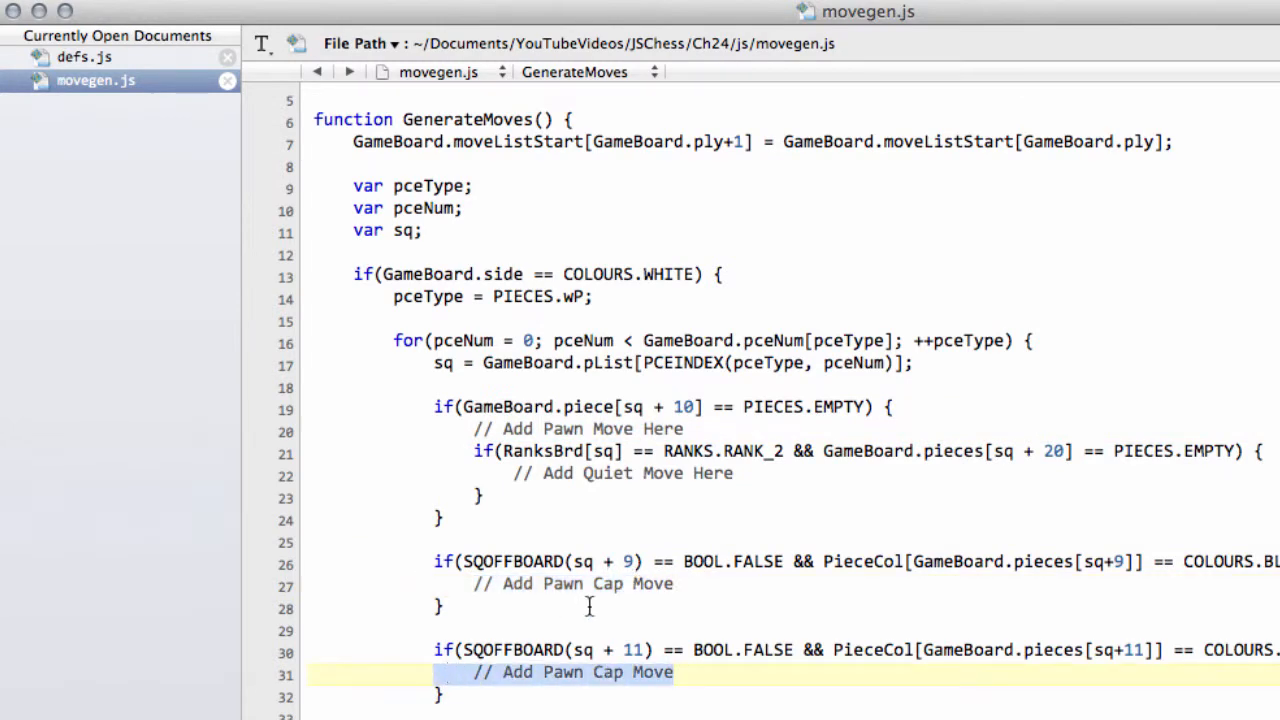
- Add blank lines after the white pawn loop and begin an if( before pceType = PIECE.wN
scroll("down", 3)
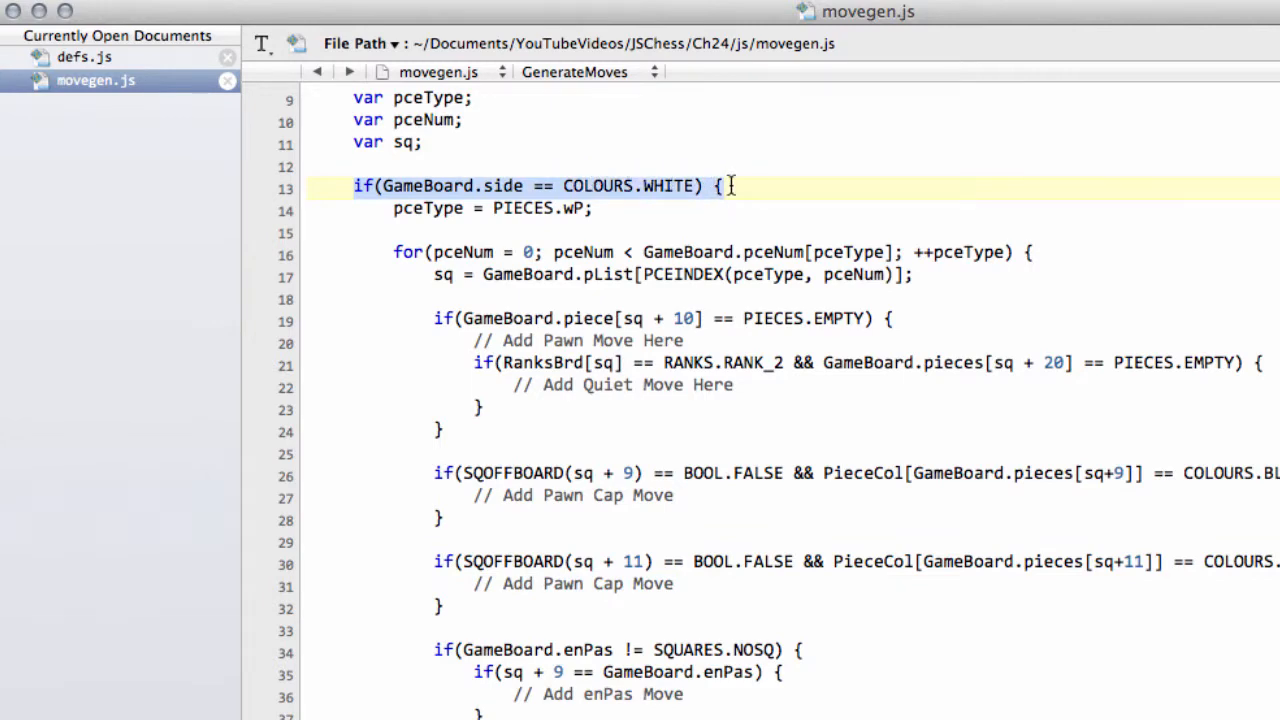
scroll("down", 3)
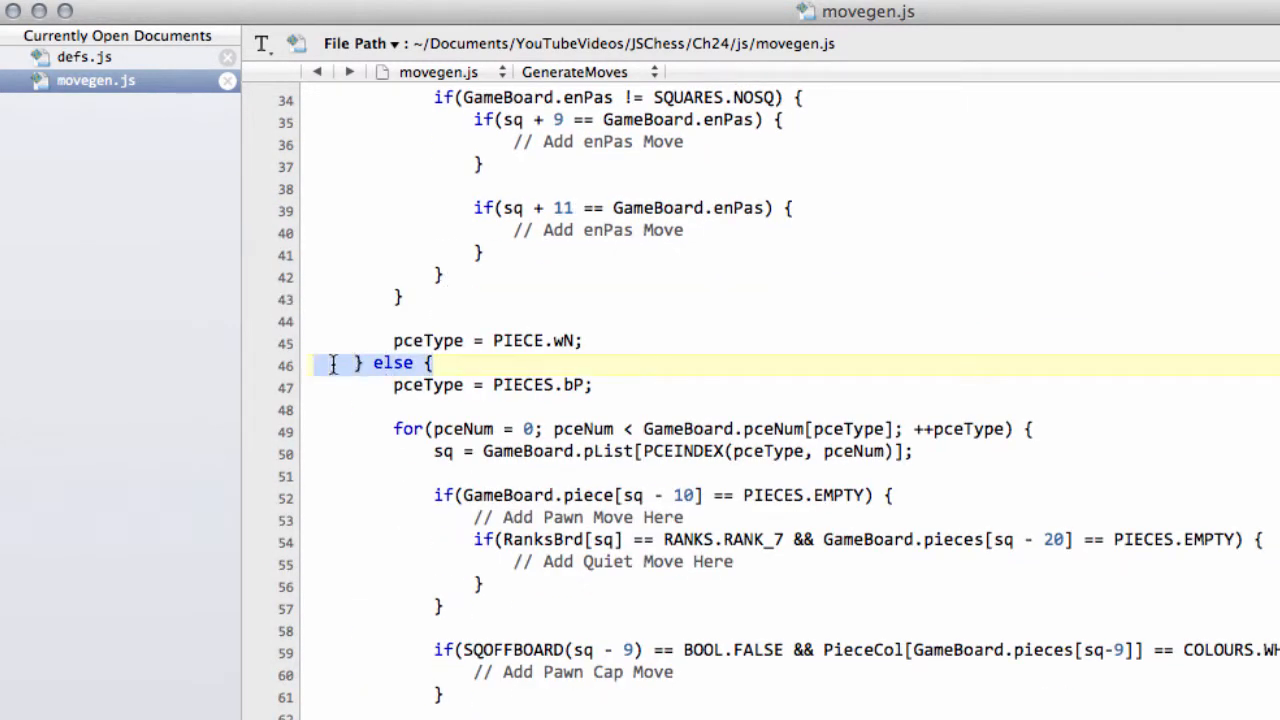
scroll("up", 3)
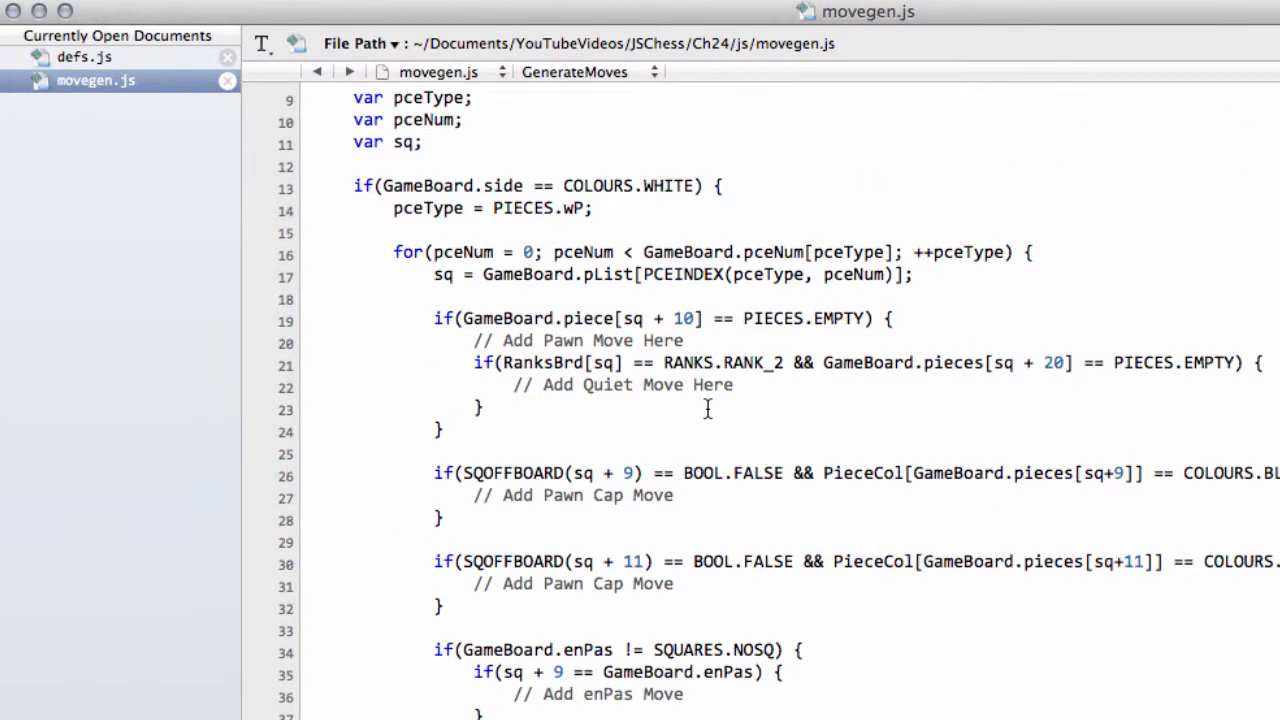
mouse_move(687, 427)
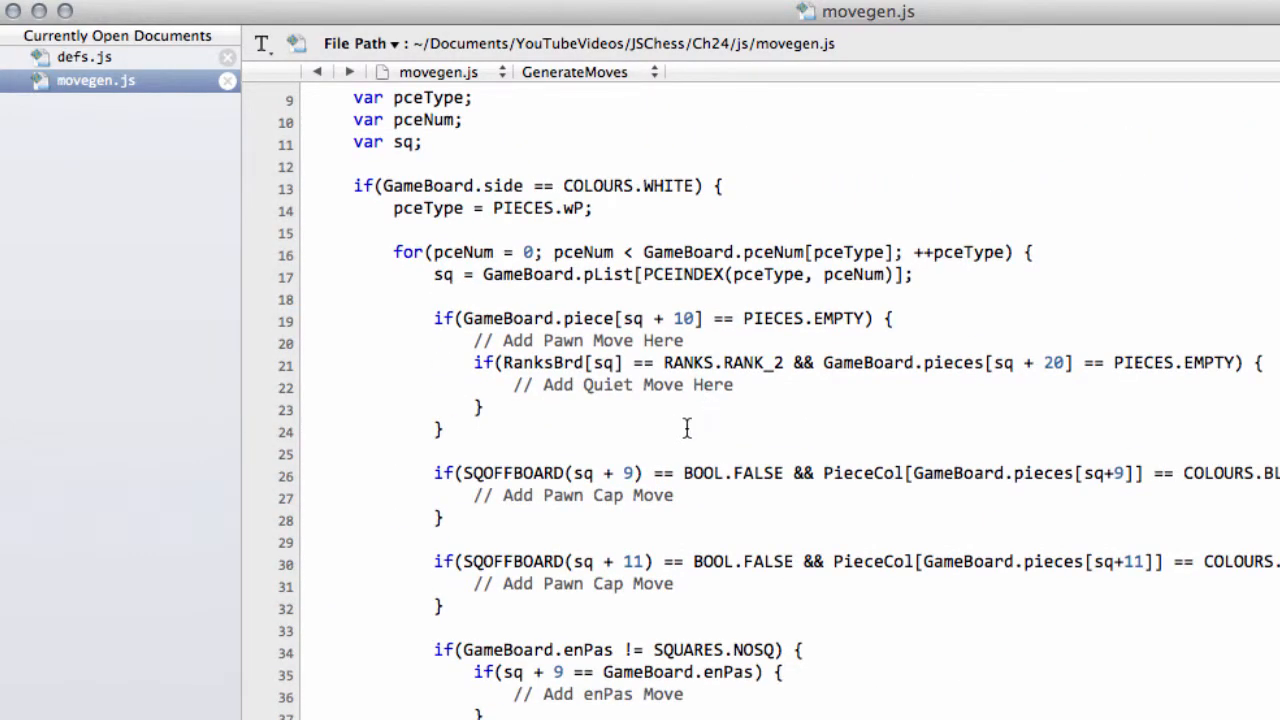
mouse_move(633, 620)
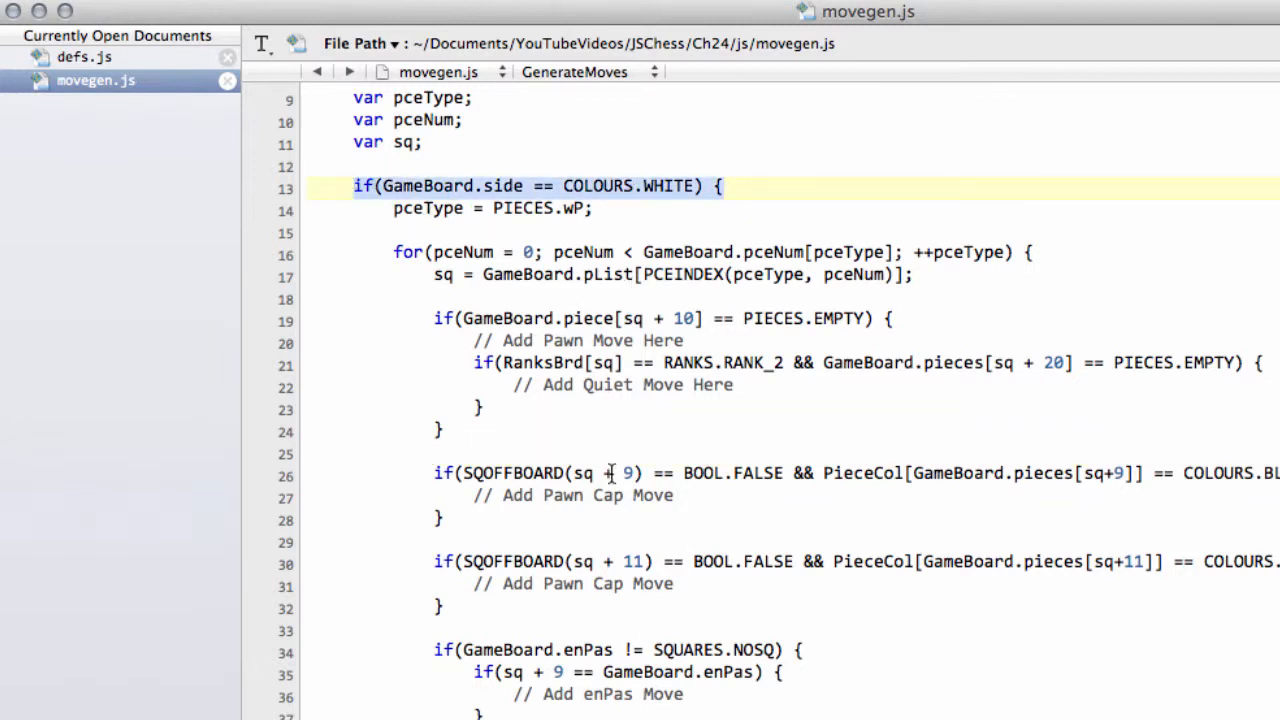
scroll("down", 3)
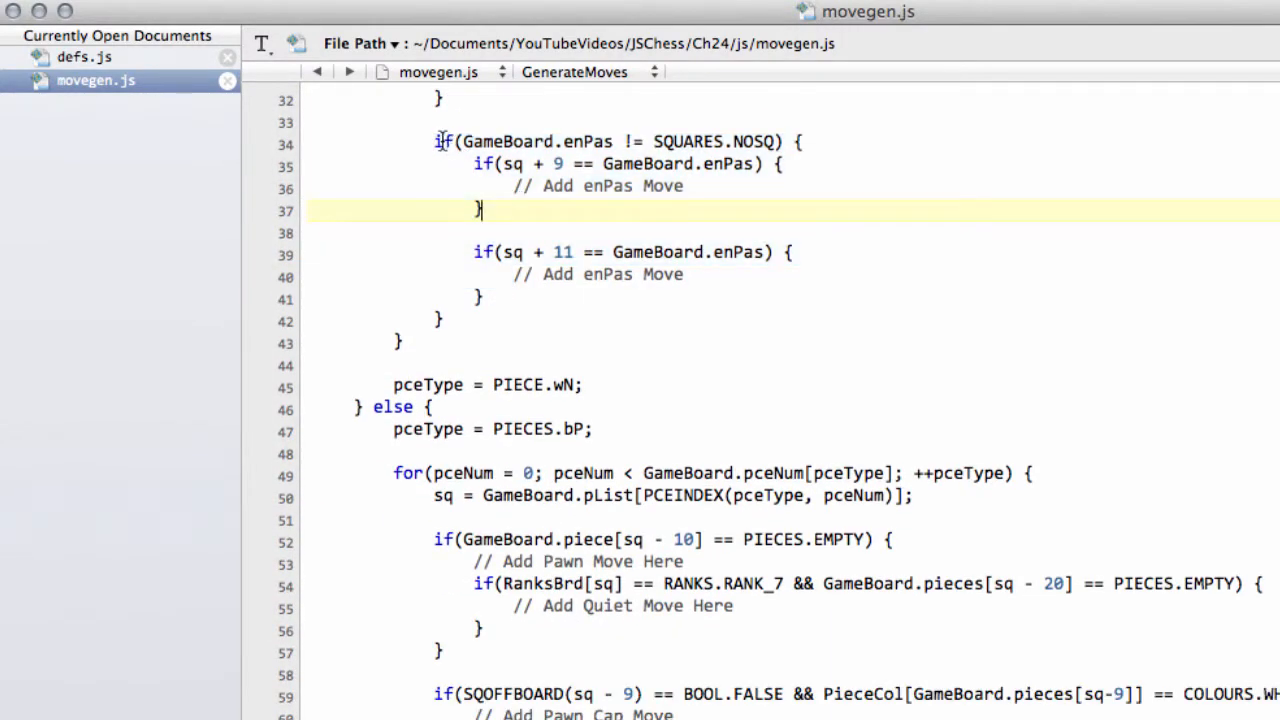
left_click(570, 320)
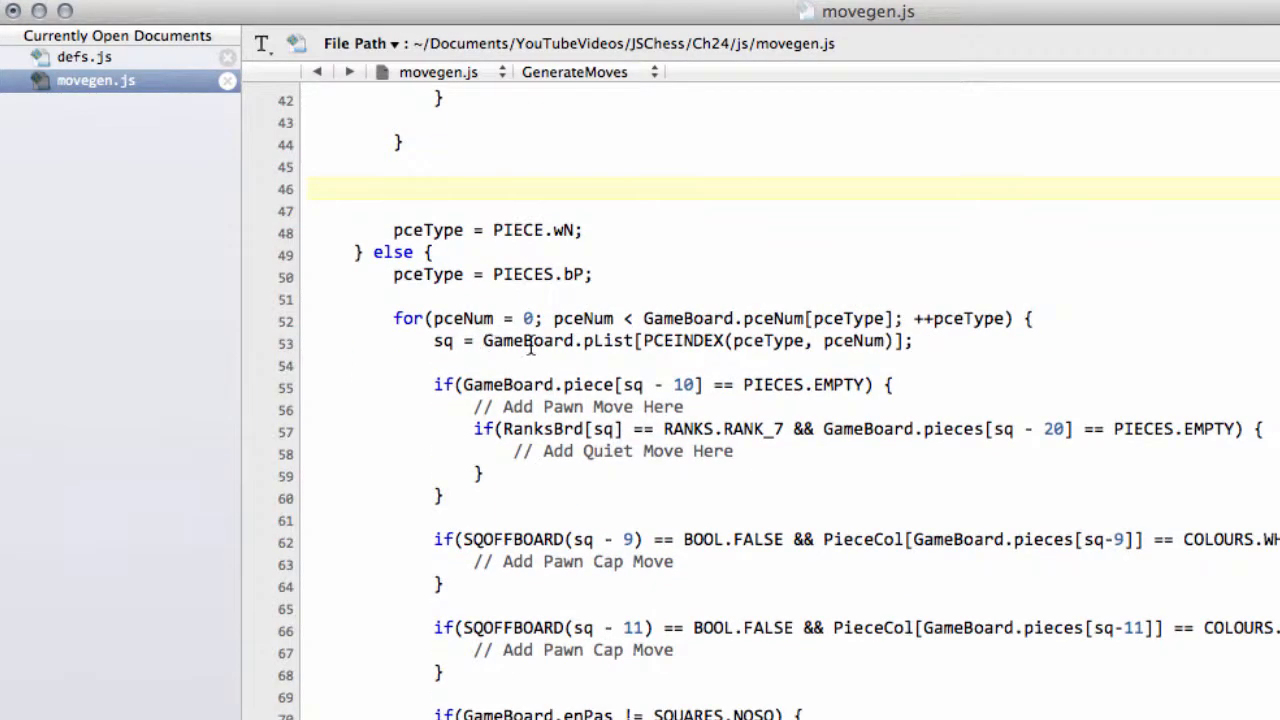
mouse_move(1060, 299)
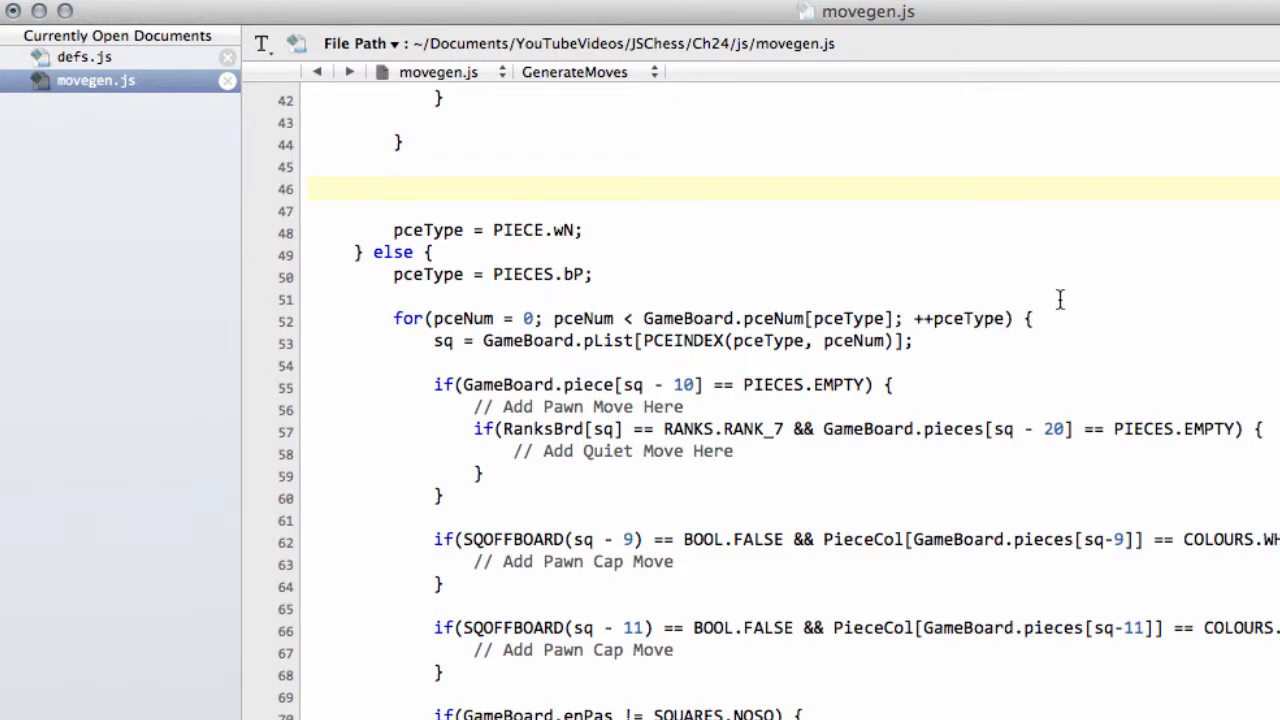
left_click(390, 189)
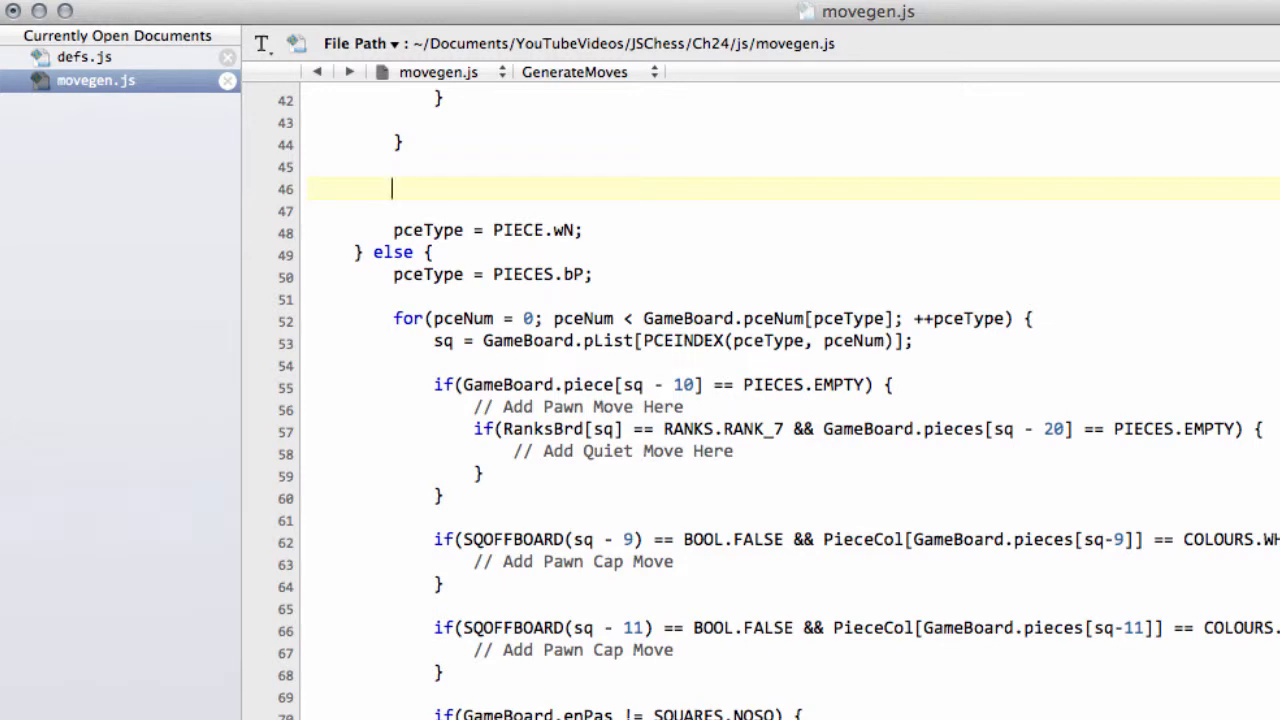
type("if(")
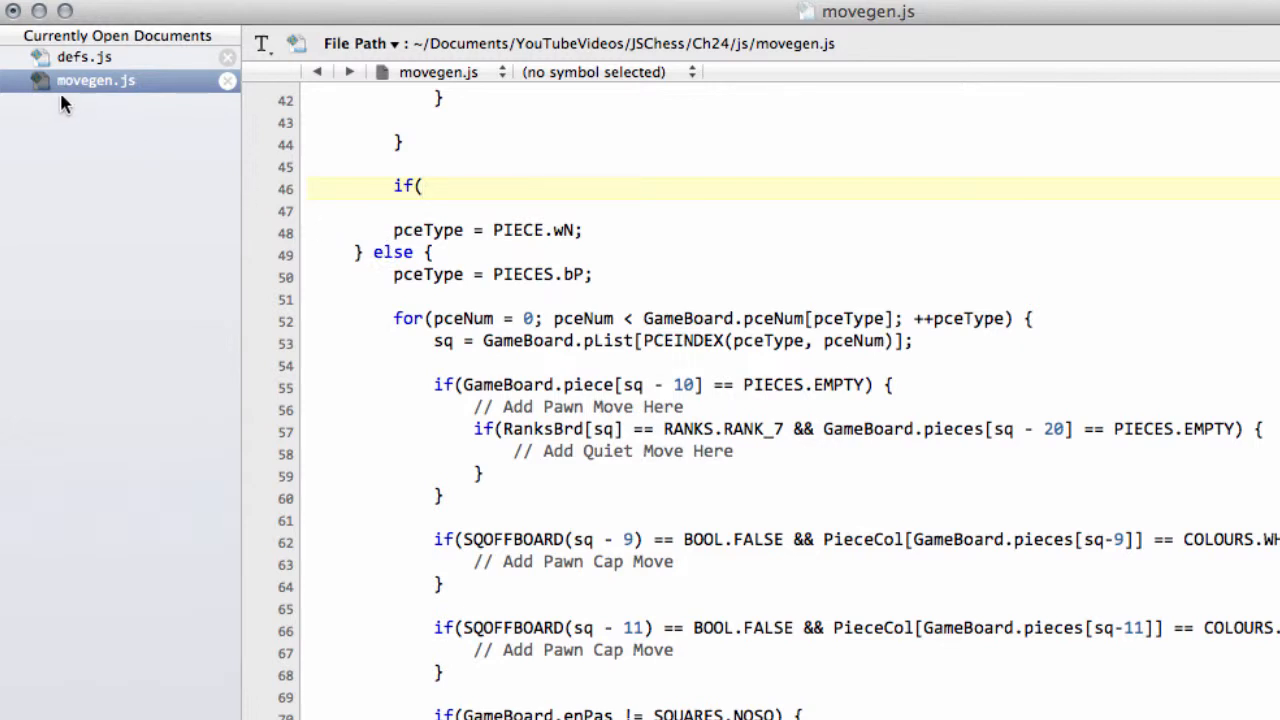
left_click(81, 55)
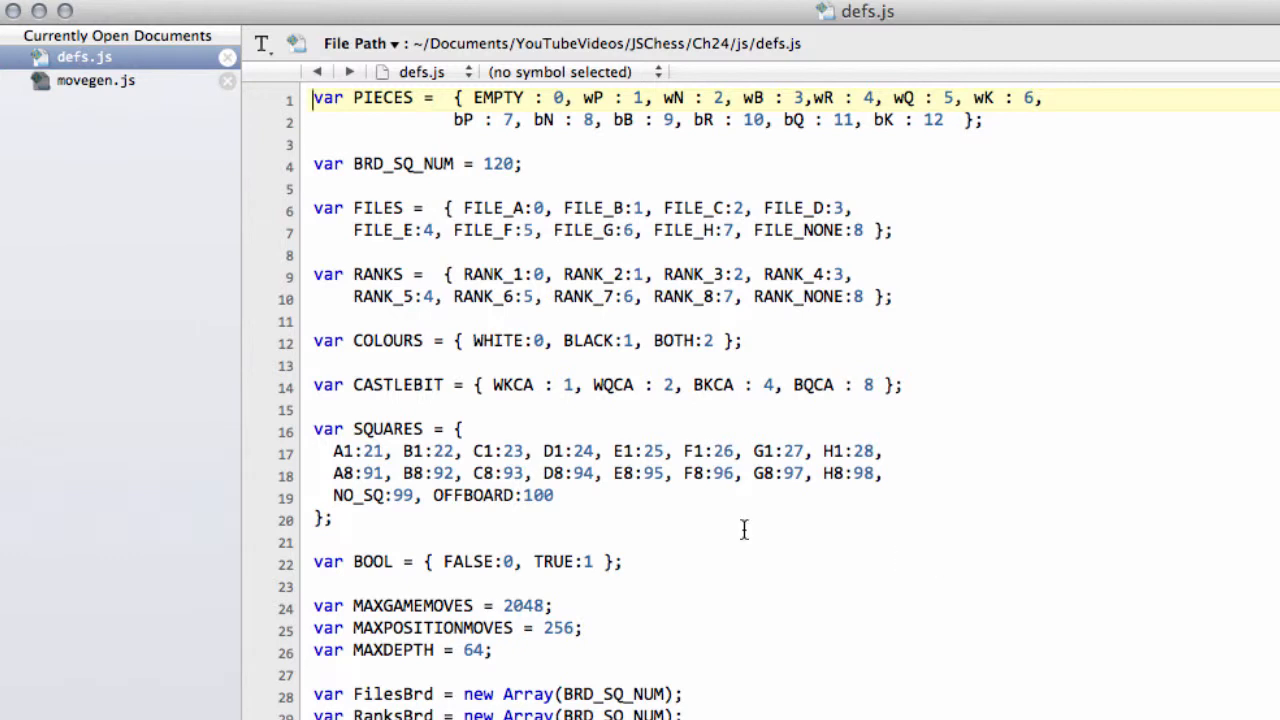
left_click(412, 384)
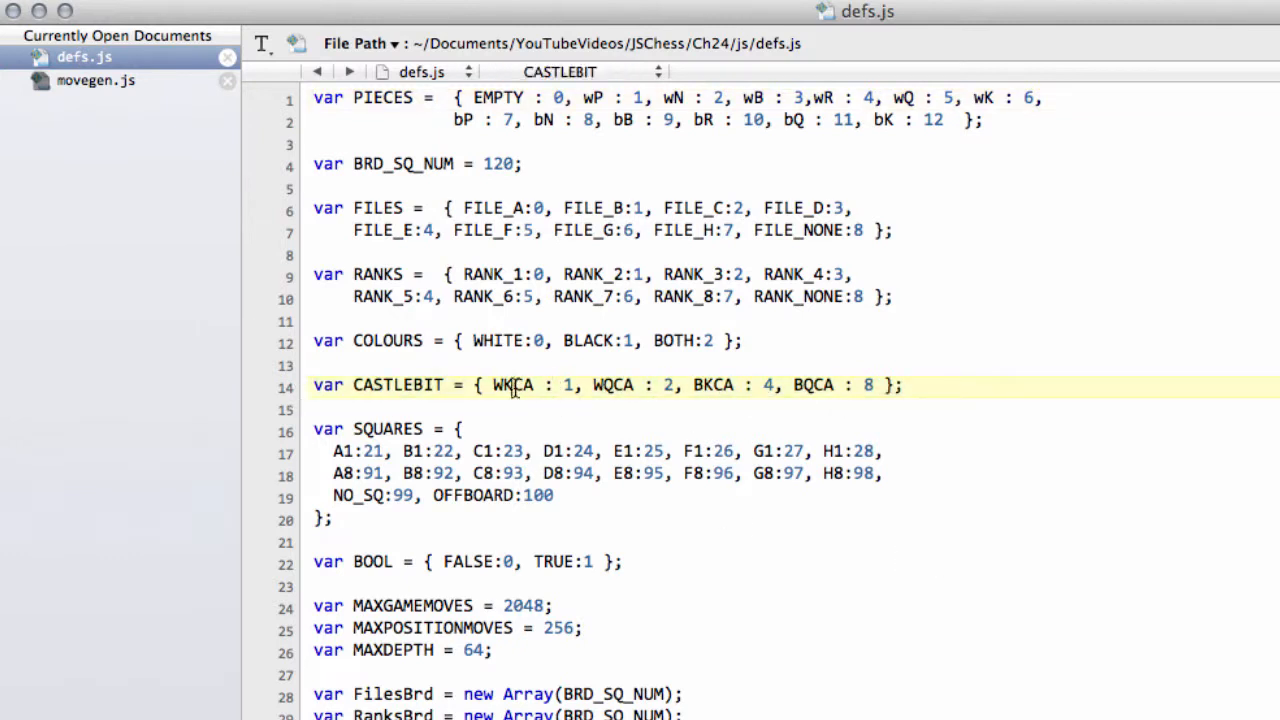
double_click(712, 385)
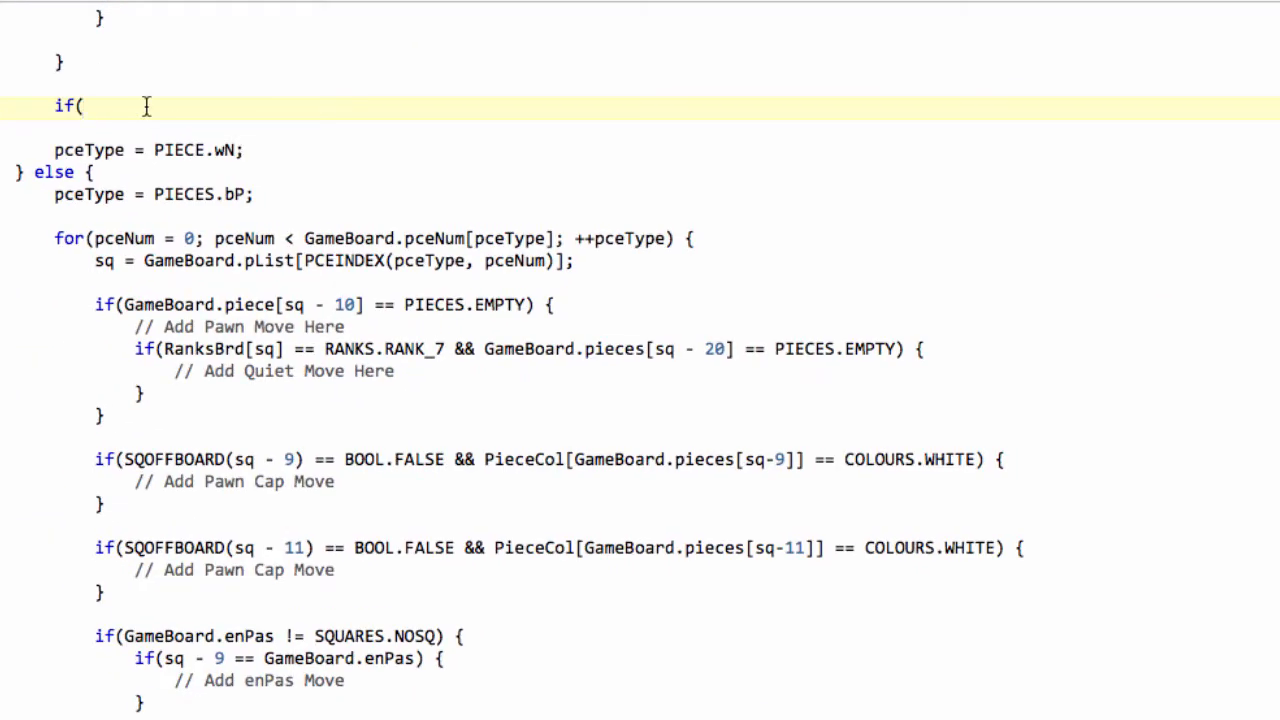
- Write if(GameBoard.castlePerm & CASTLEBIT.WKCA) { } as an empty block on line 46
type("GameBoard.")
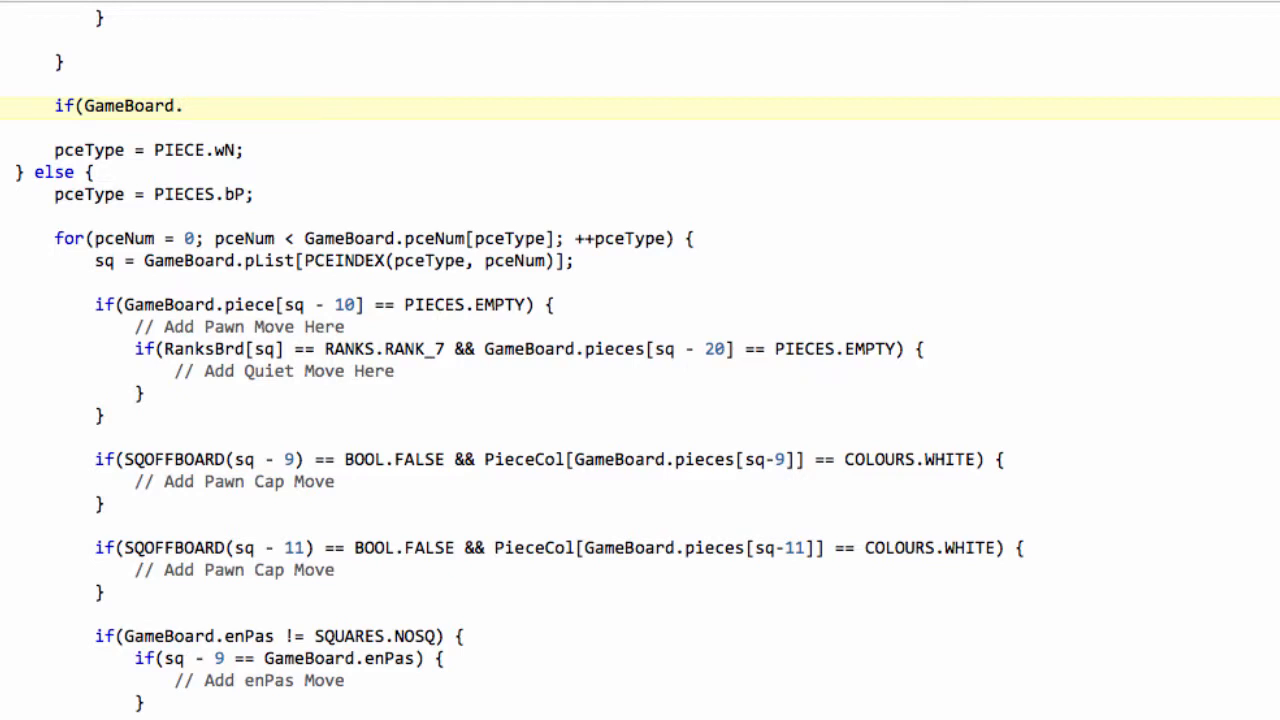
type("castlePerm")
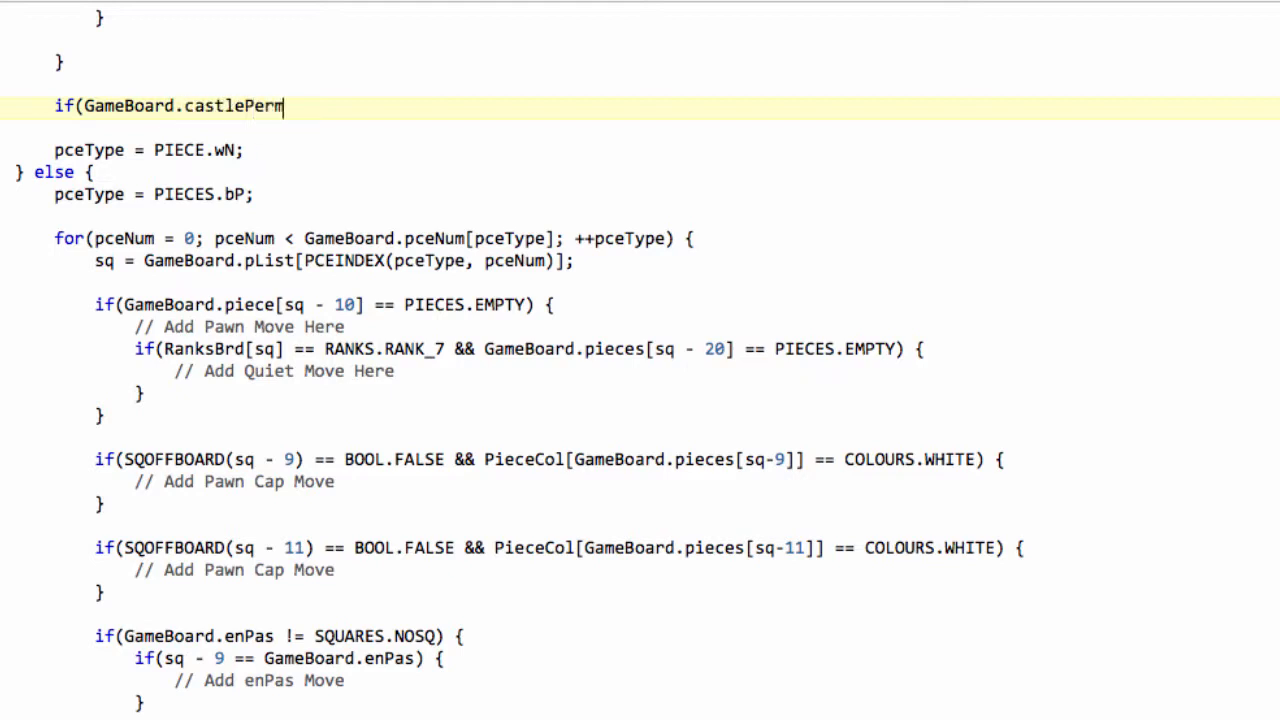
type("&")
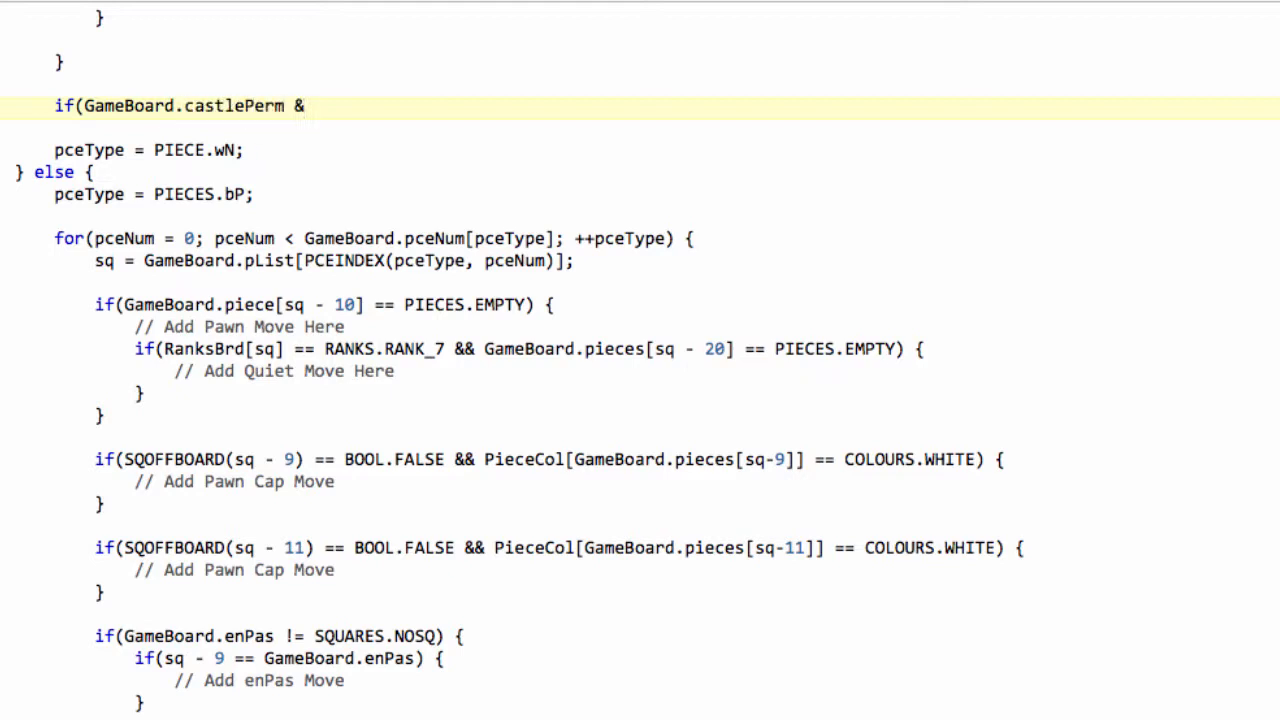
type("CAST")
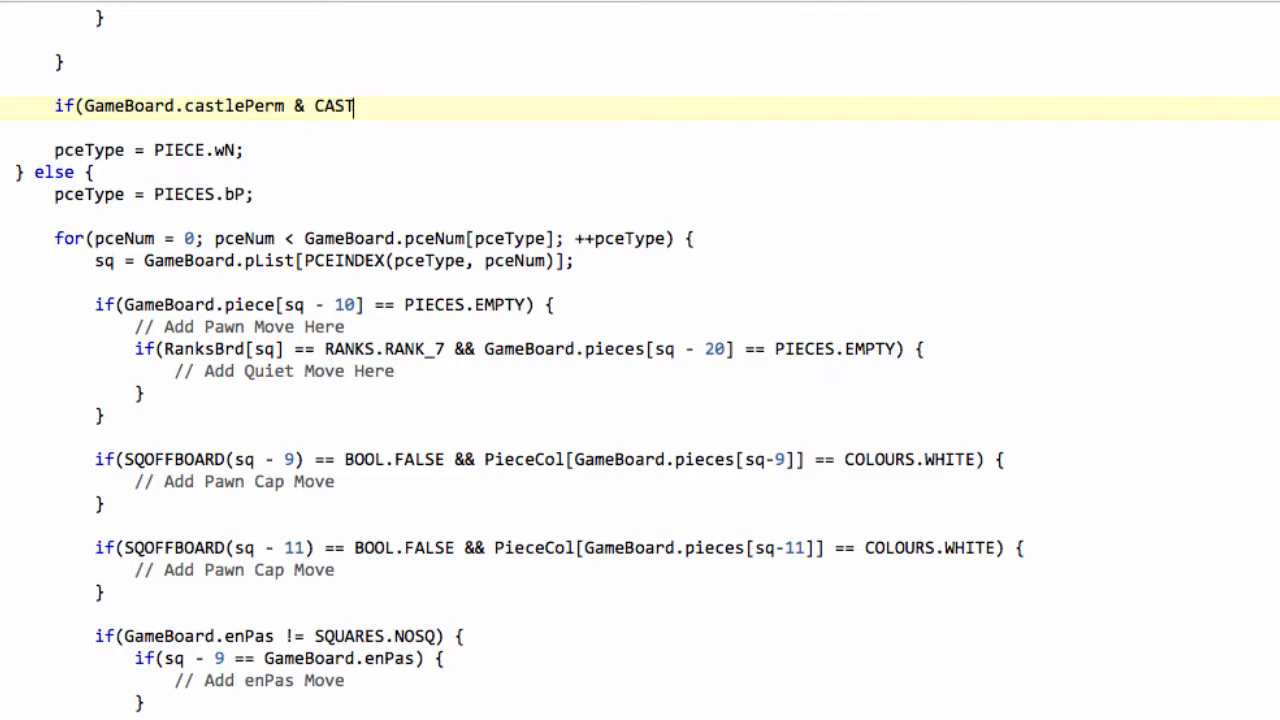
type("LEBIT.")
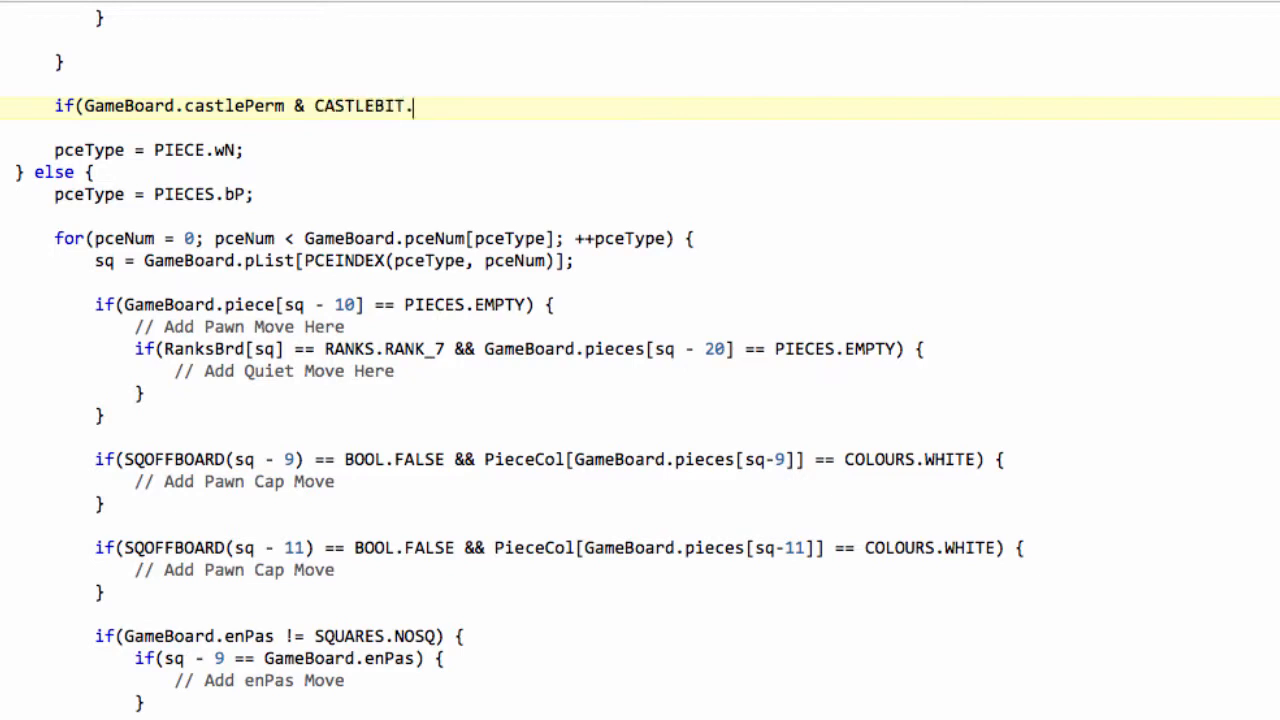
type("WKCA")
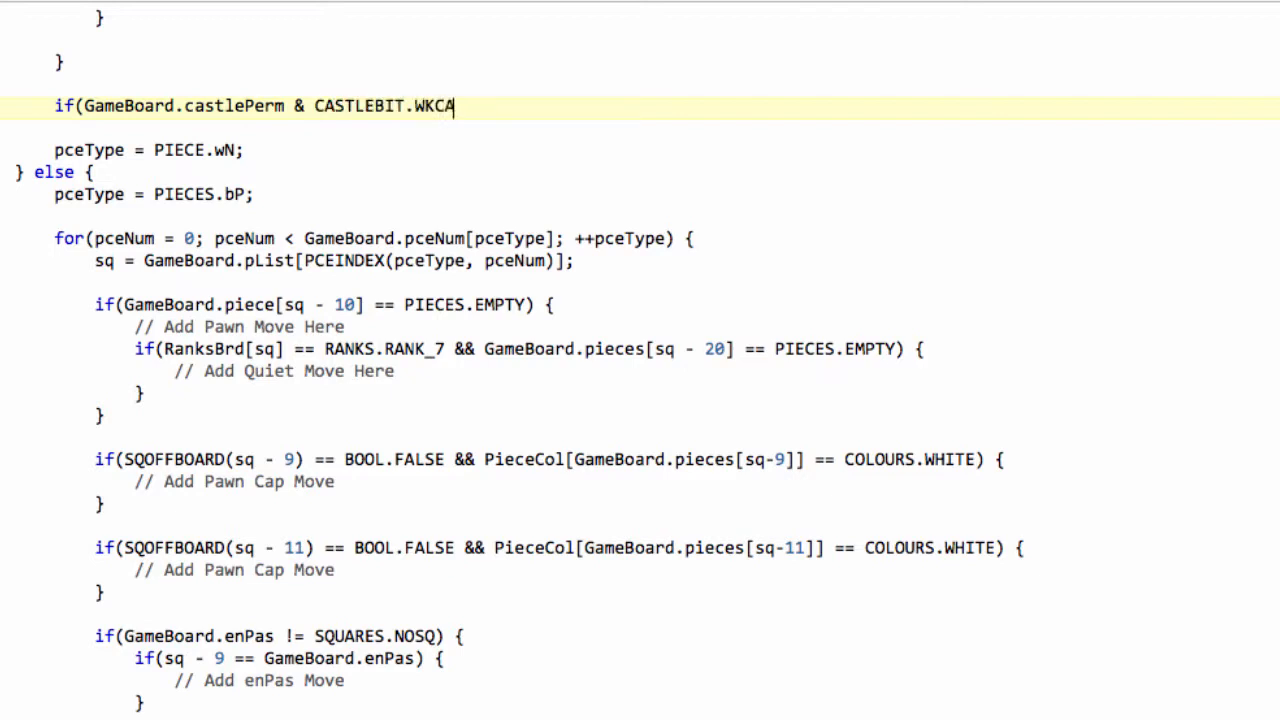
type(")")
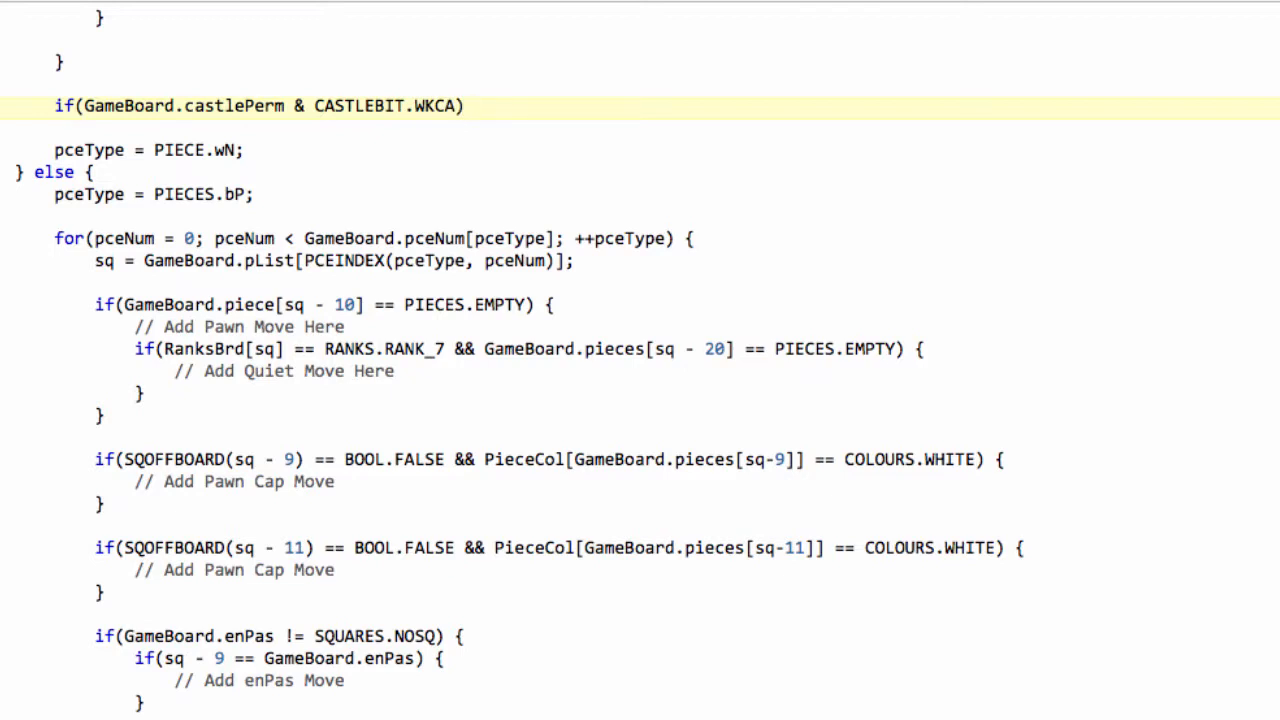
type("{")
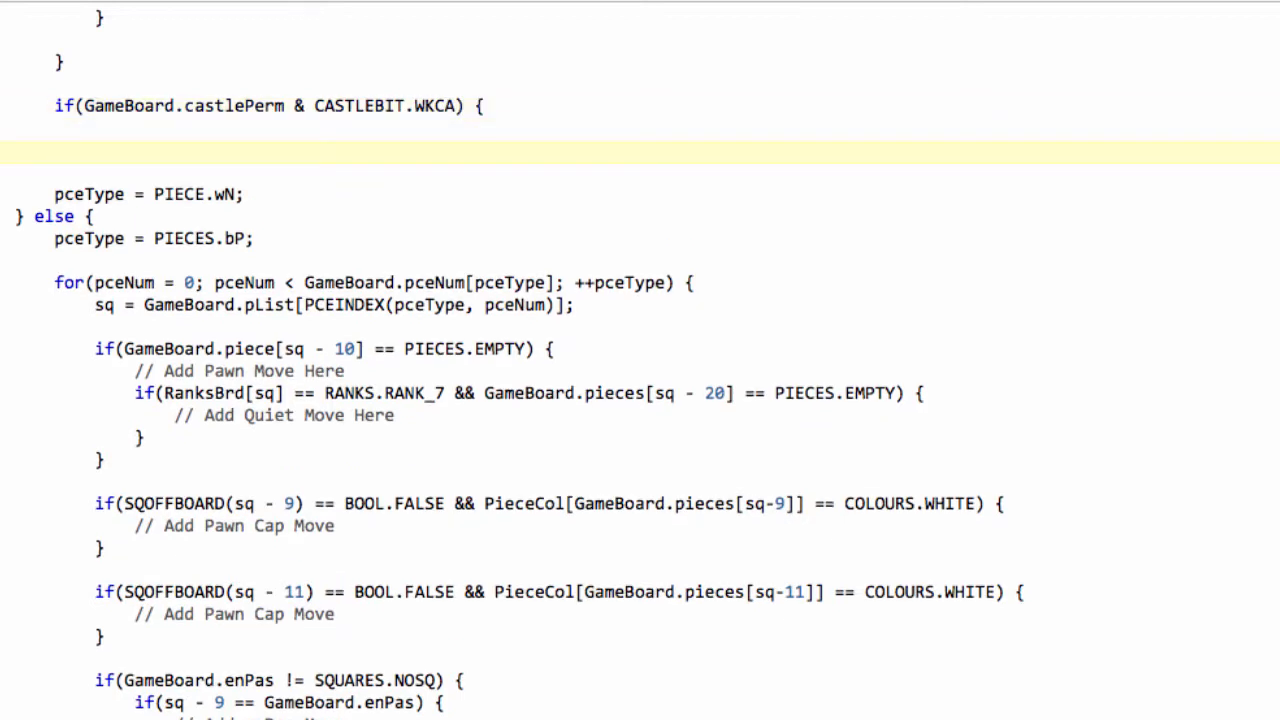
type("}")
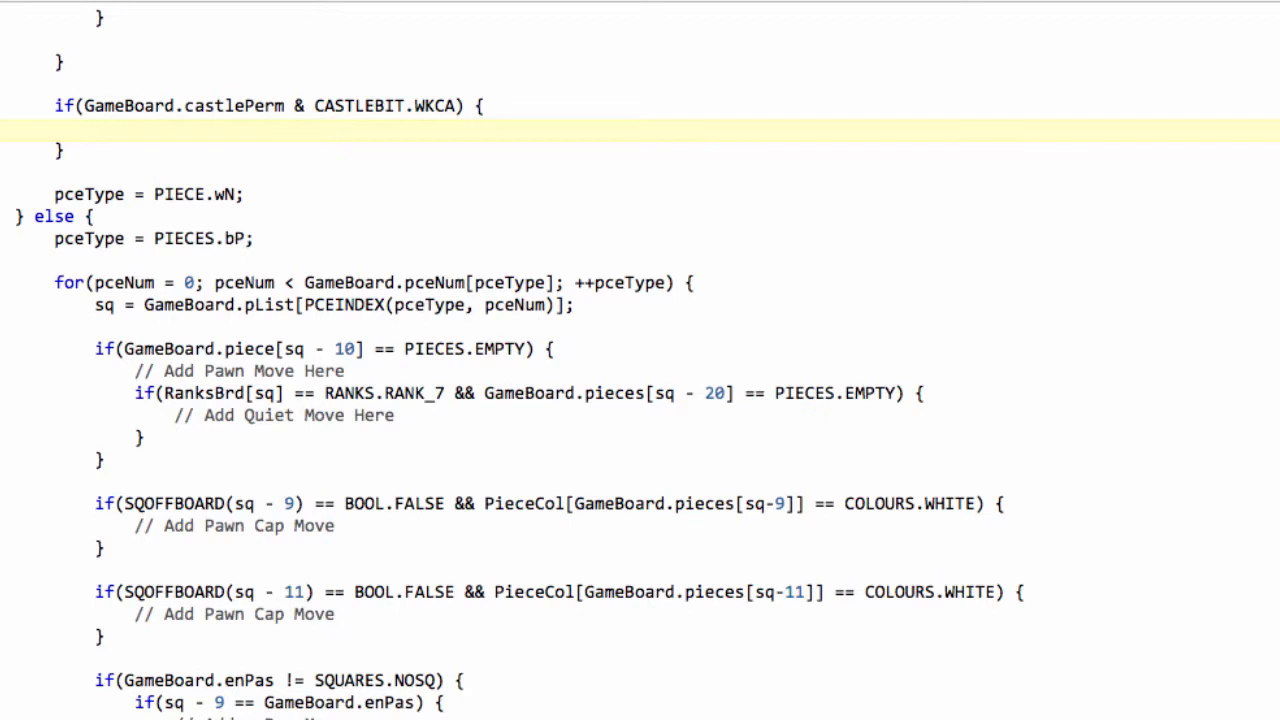
- Place the cursor inside the empty WKCA castling block, ready to write its body
left_click(92, 128)
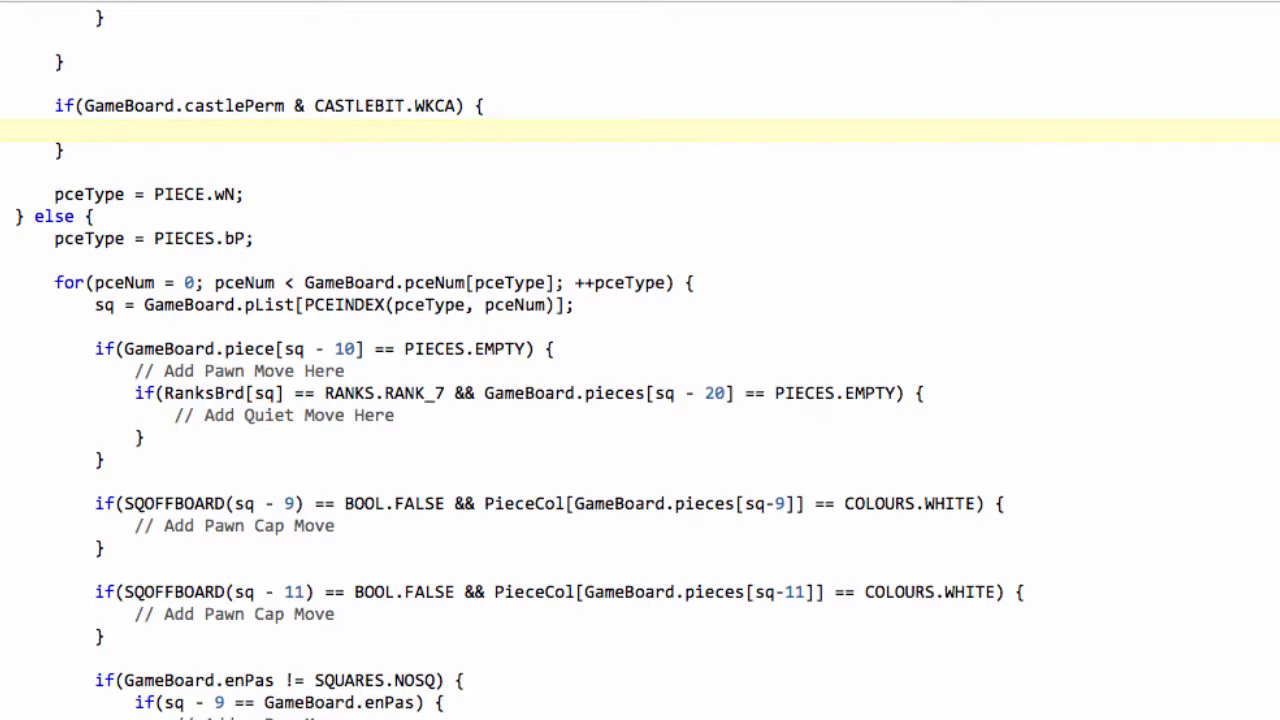
left_click(90, 127)
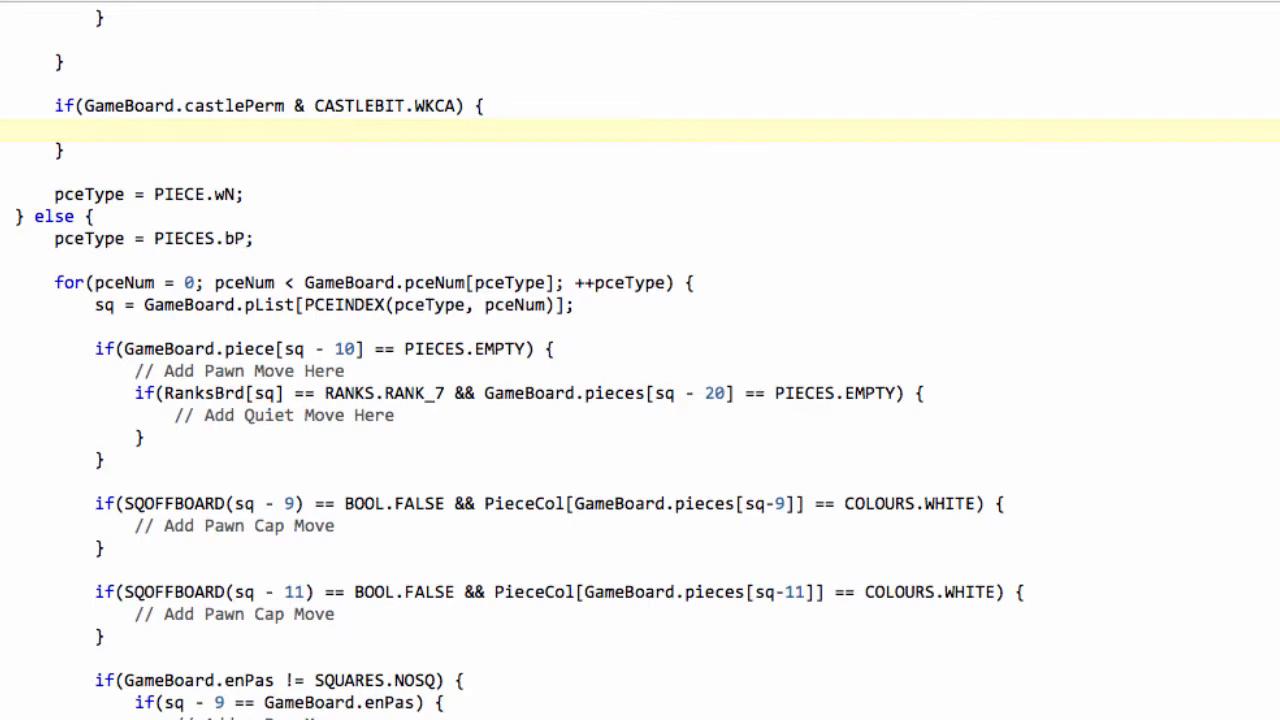
left_click(91, 129)
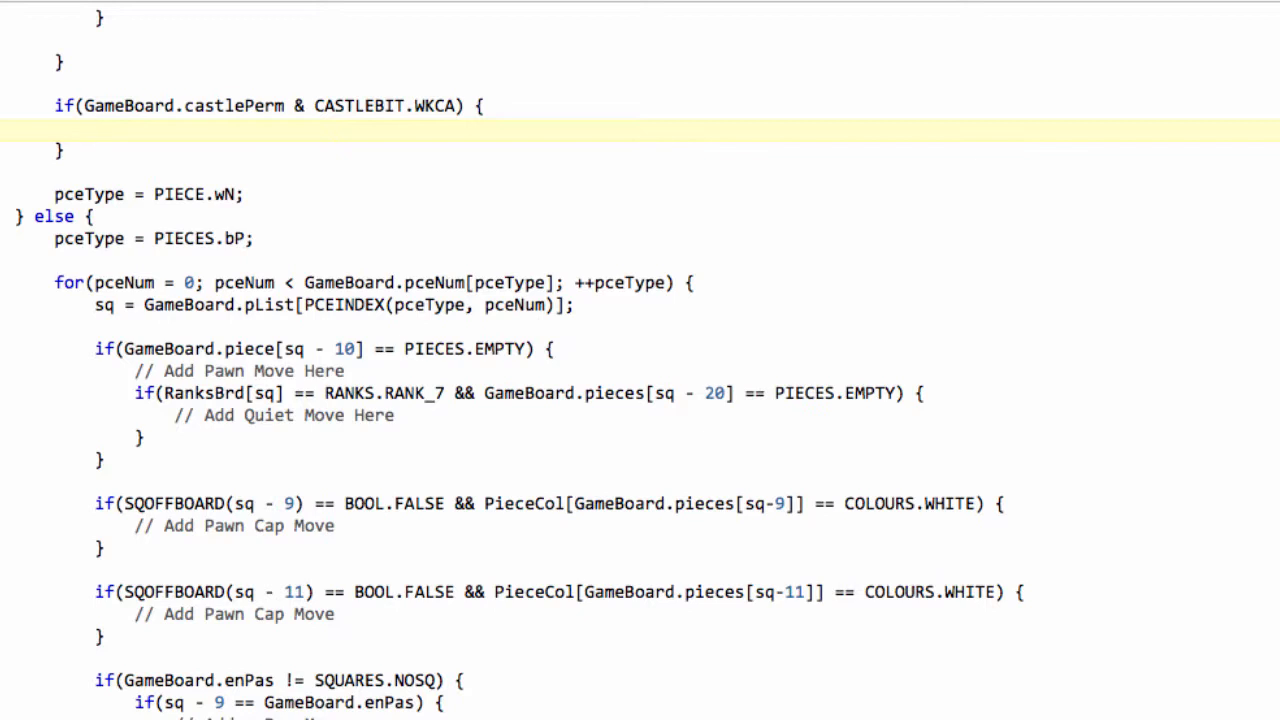
left_click(93, 130)
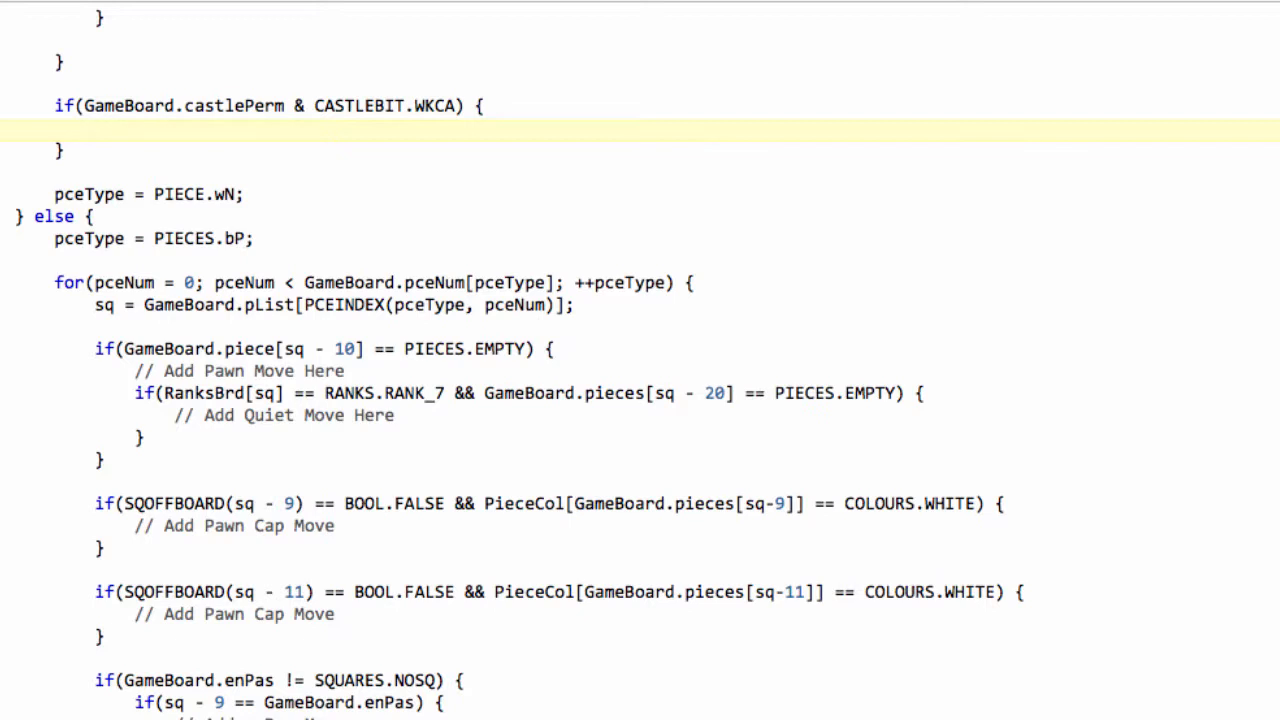
left_click(93, 130)
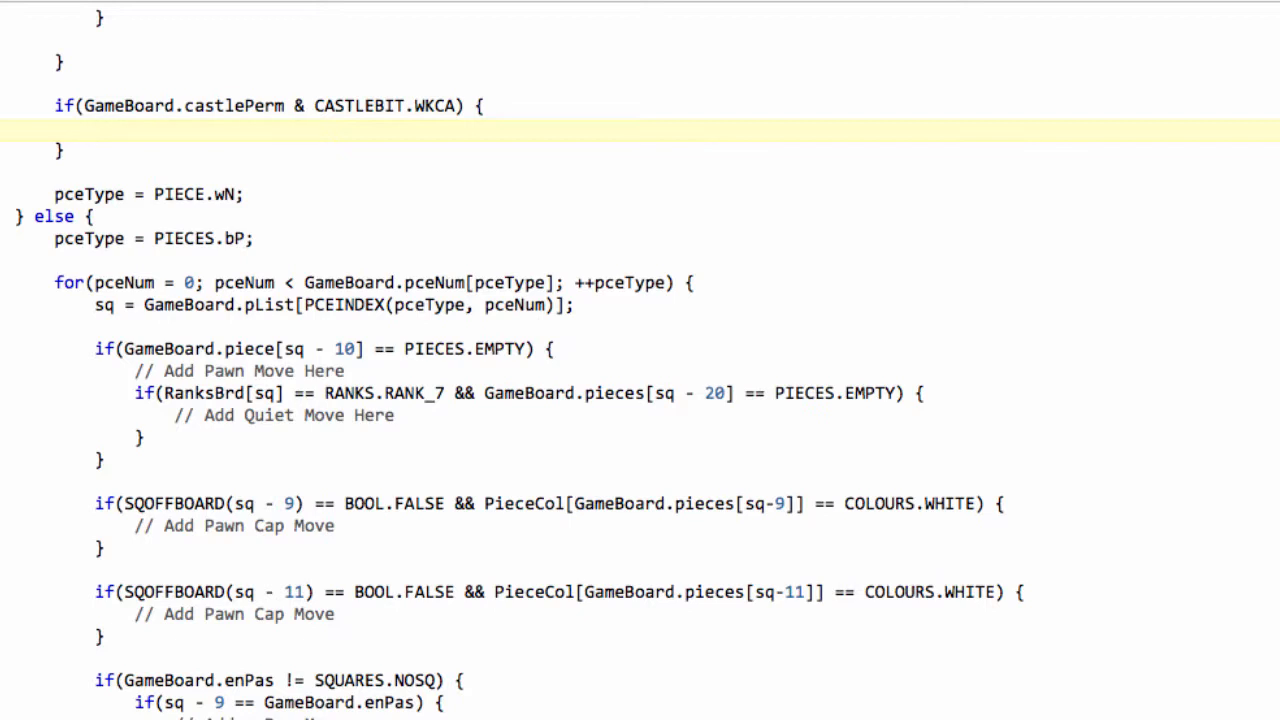
- Start a nested if requiring GameBoard.pieces[SQUARES.F1] == PIECES.EMTPY, plus a second pasted square check
type("if(")
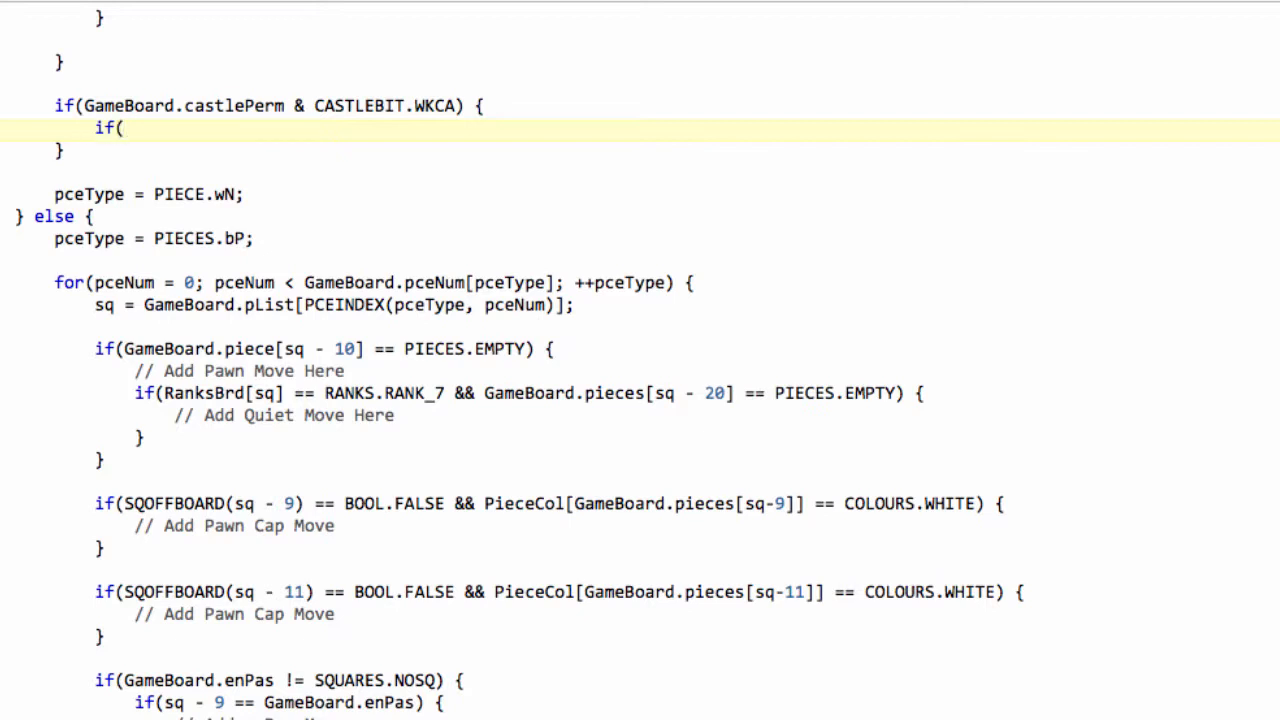
left_click(118, 129)
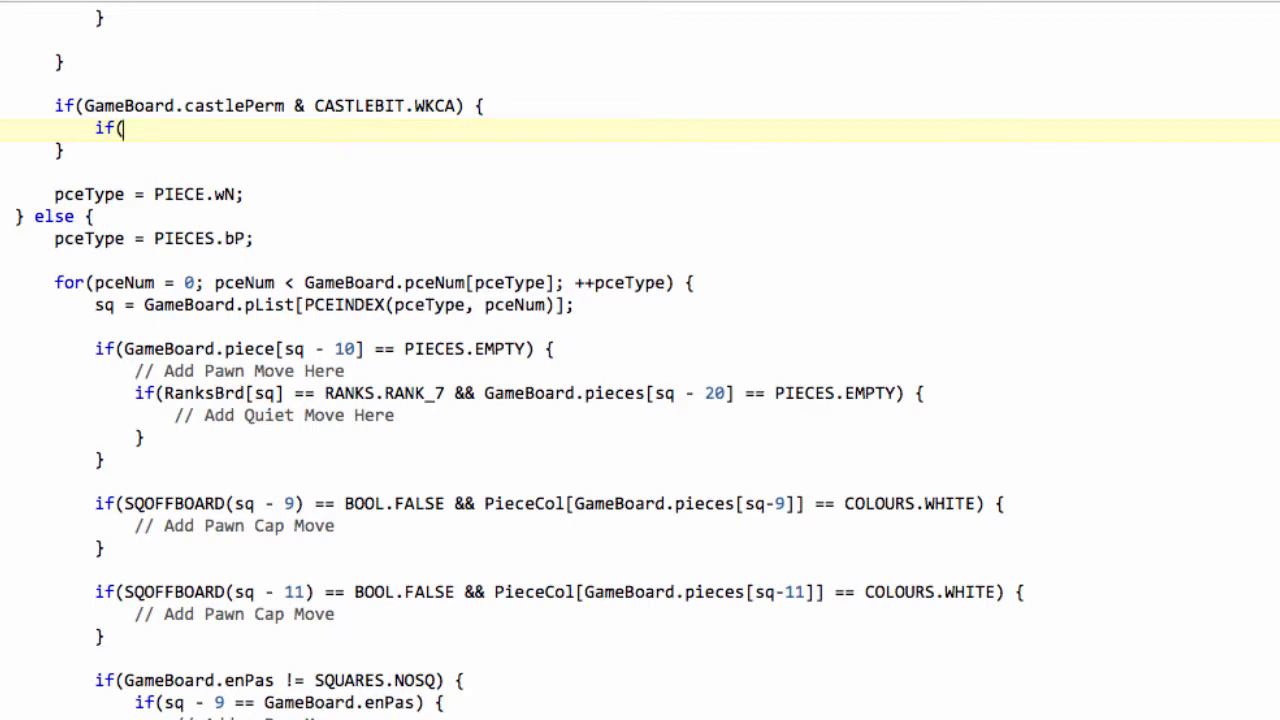
type("GameBoard.pieces")
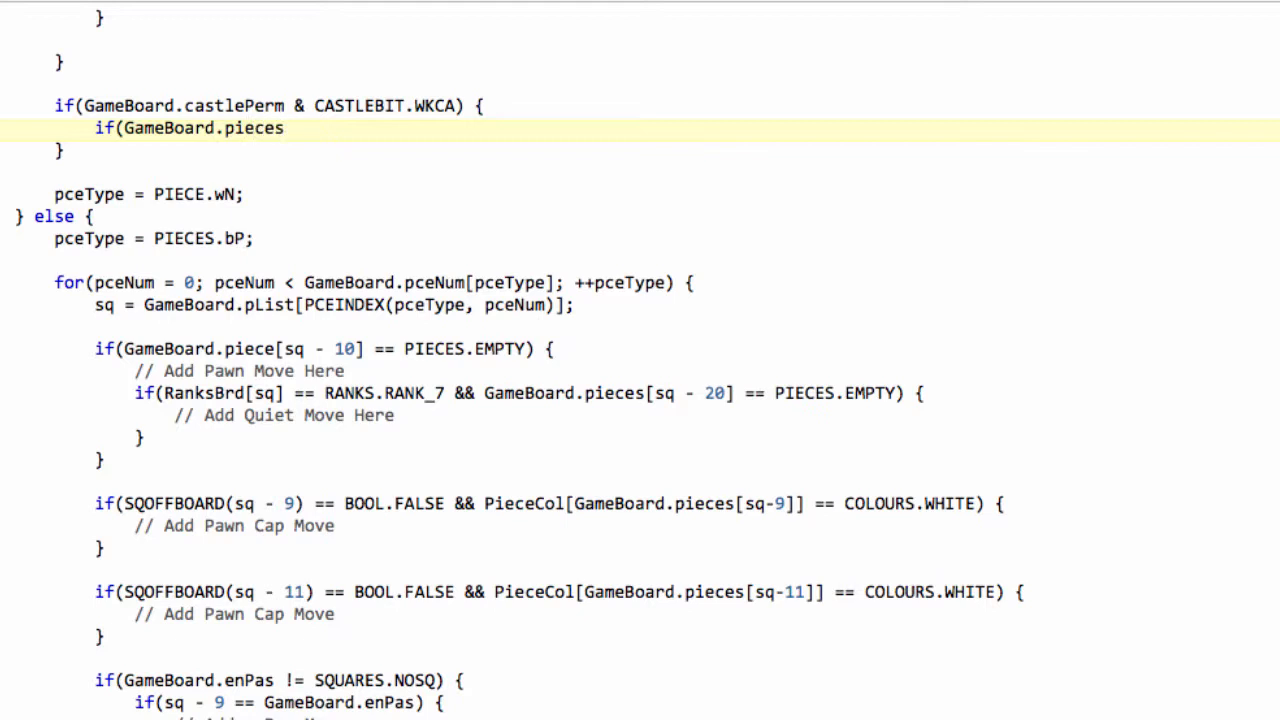
type("[SQUARES]")
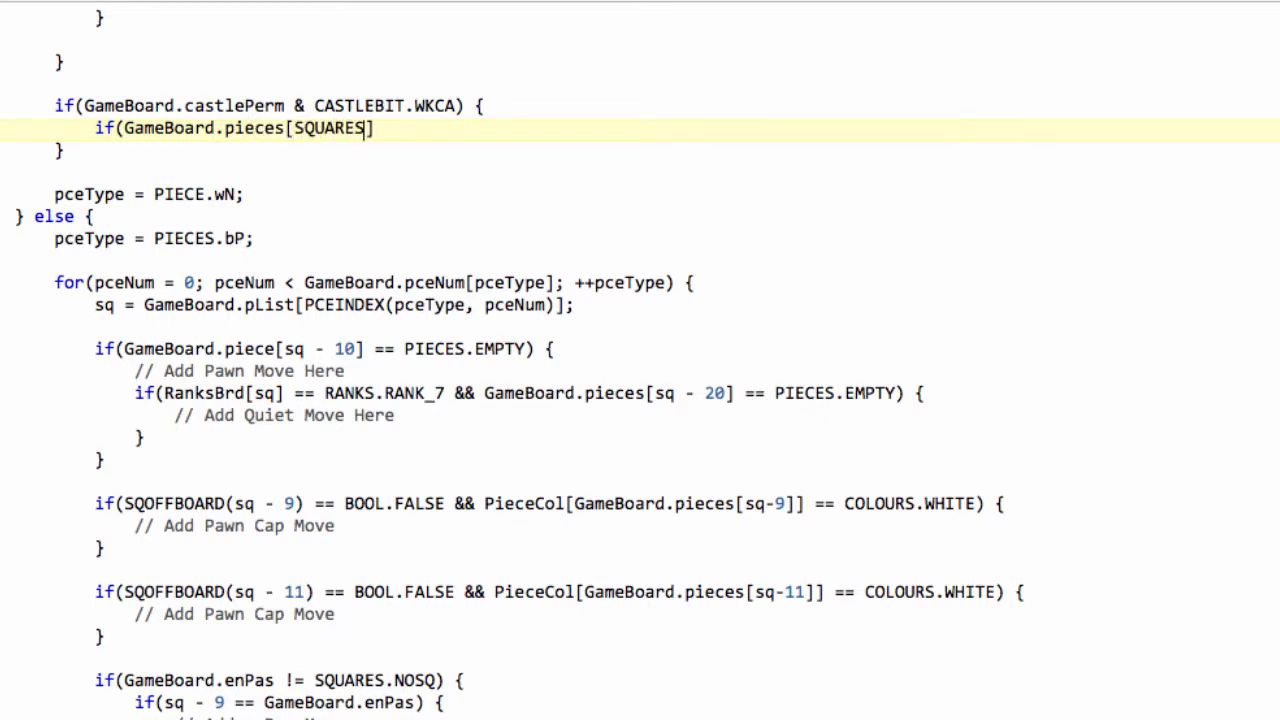
type(".F1")
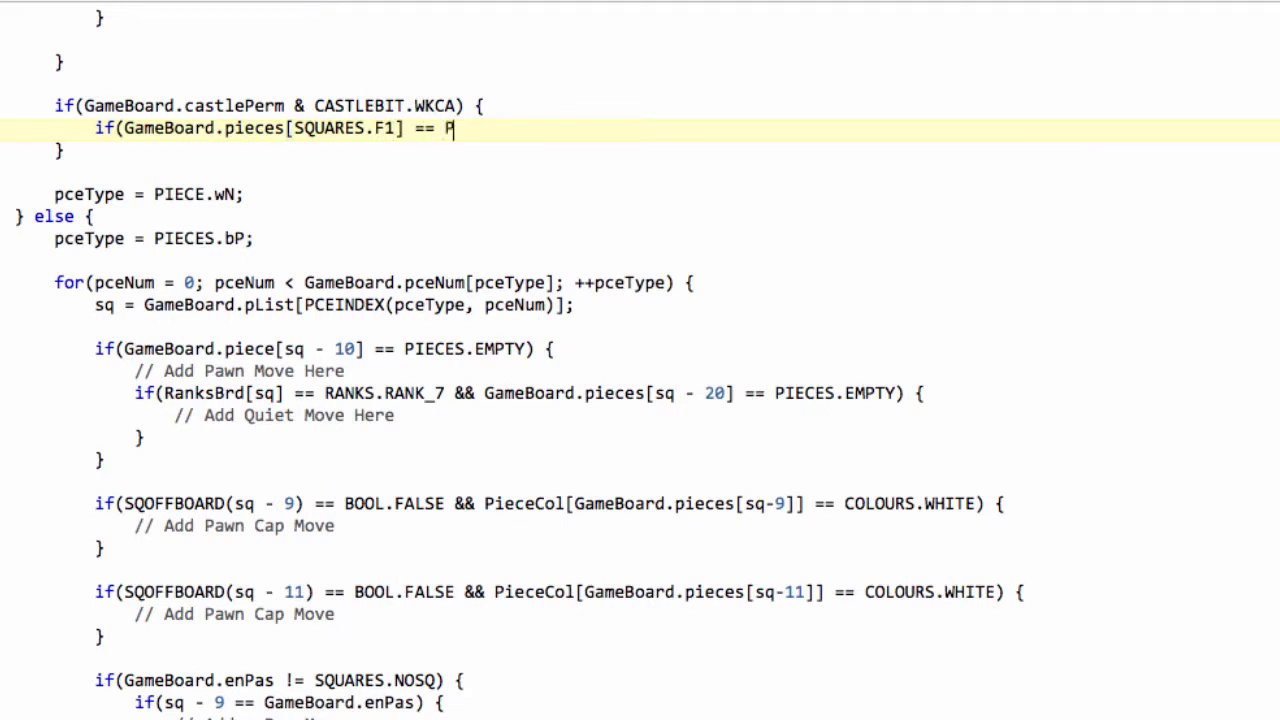
type("IECES.EM")
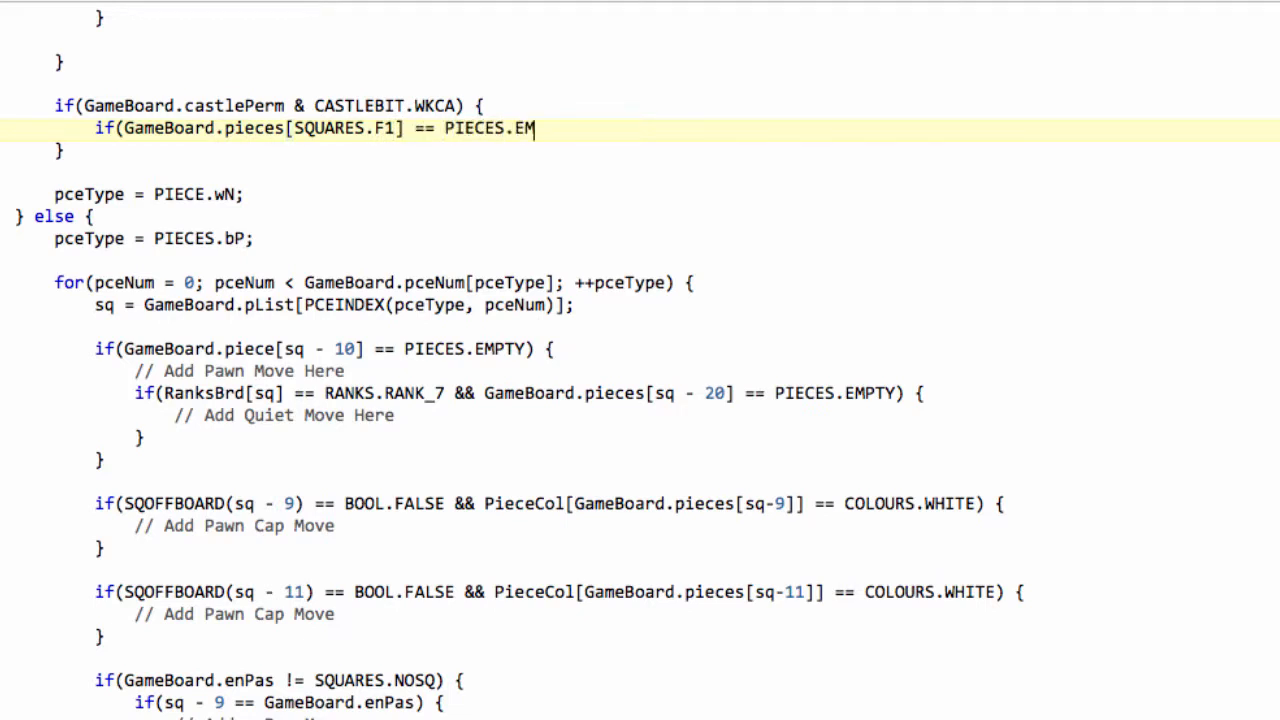
type("TPY")
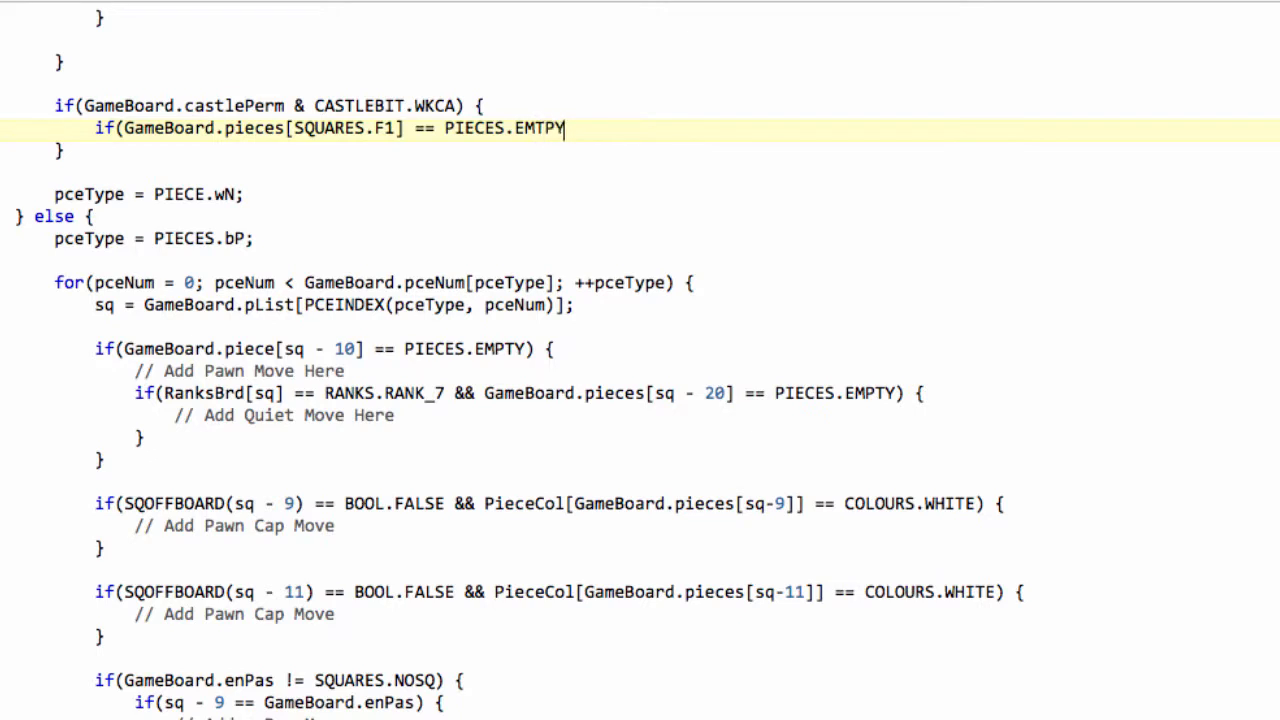
type("&&")
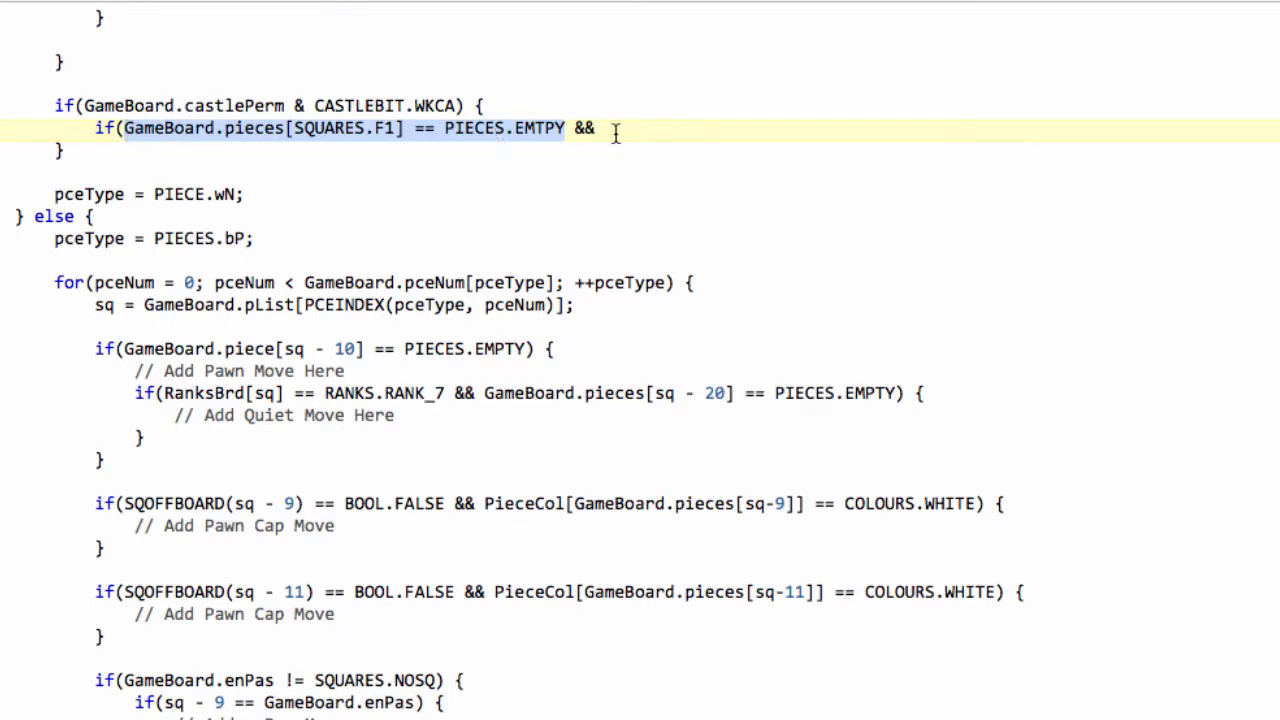
type("GameBoard.pieces[SQUARES.F1] == PIECES.EMTPY")
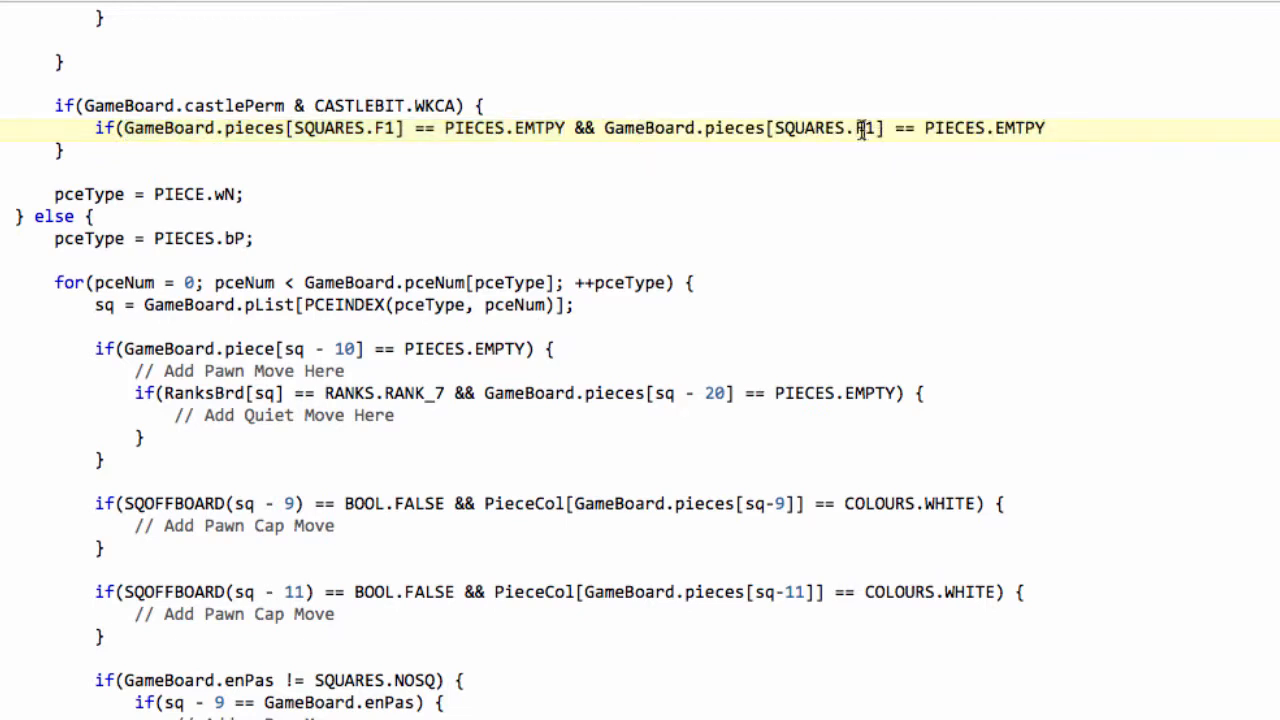
mouse_move(858, 130)
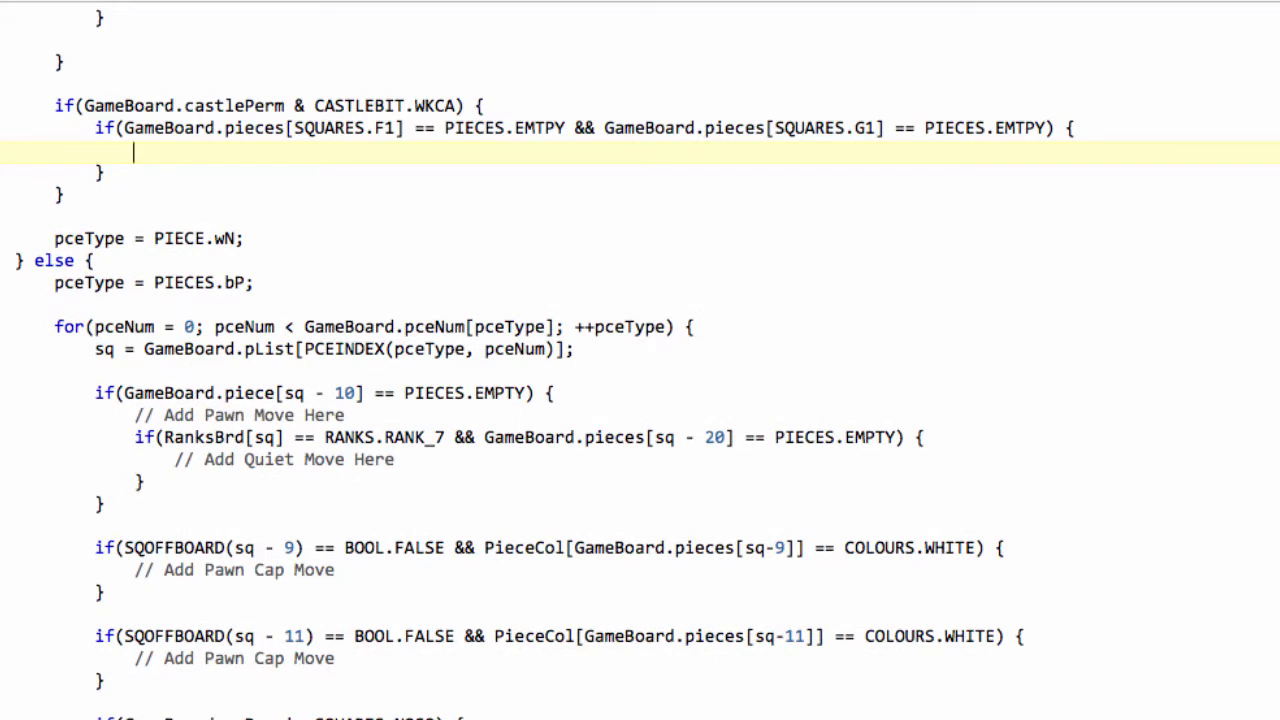
mouse_move(860, 213)
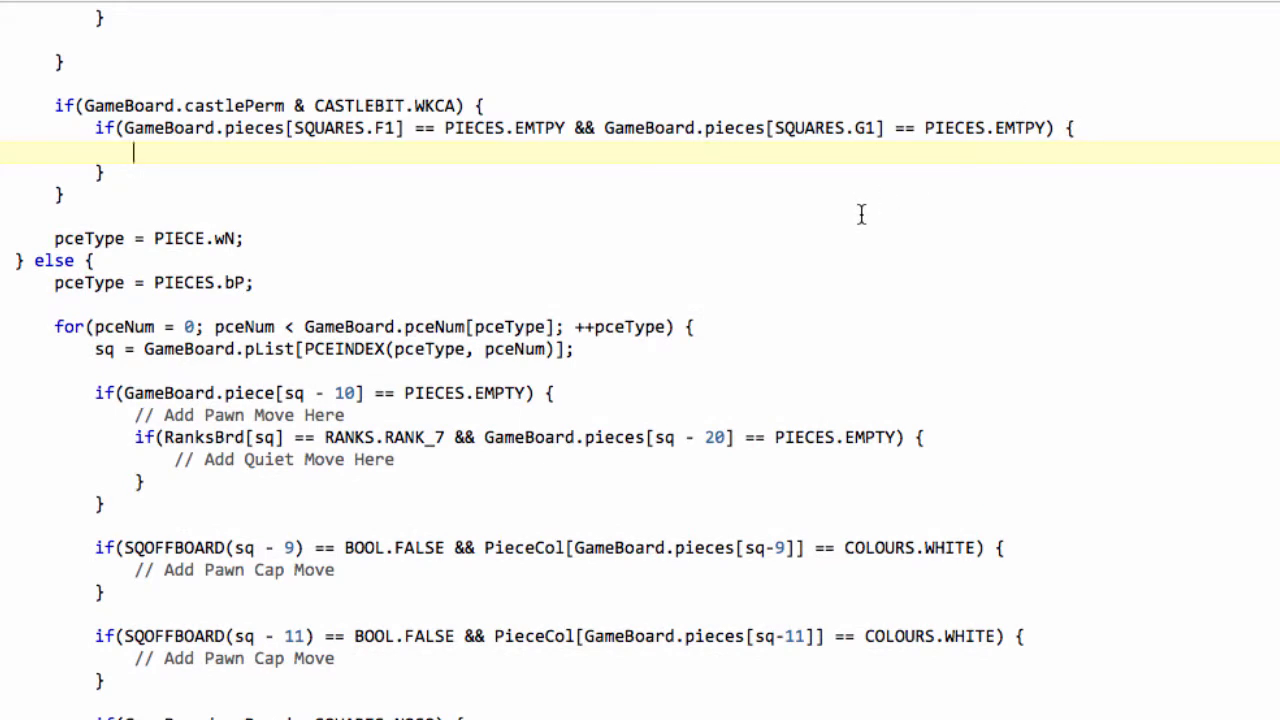
- Start a nested if requiring SqAttacked(SQUARES.F1, COLOURS.BLACK) == BOOL.FALSE &&
type("if(")
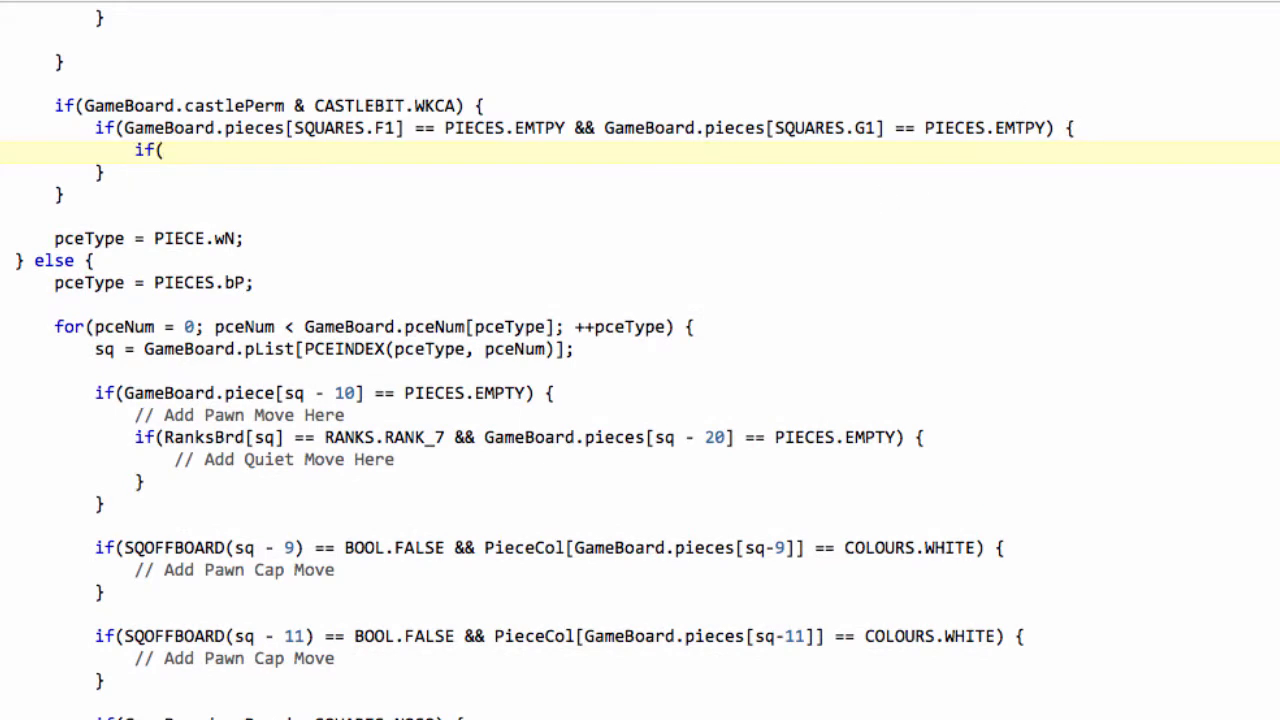
type("SqA")
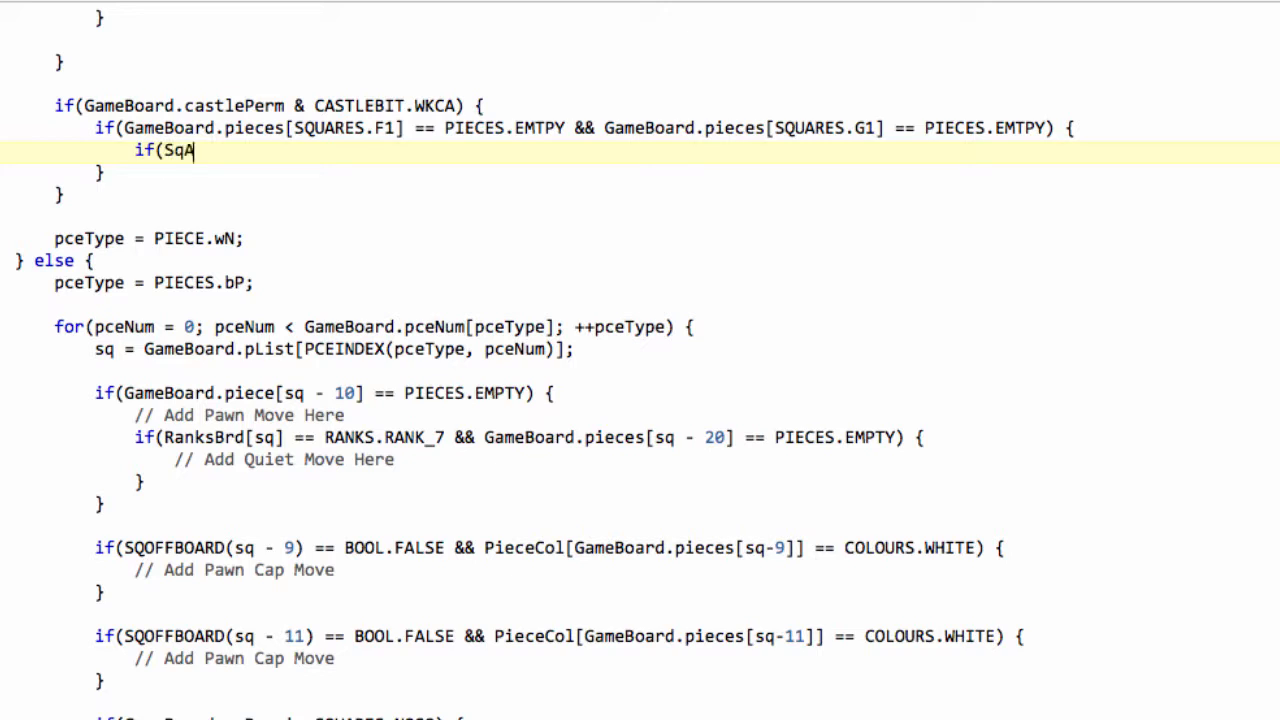
type("ttacked")
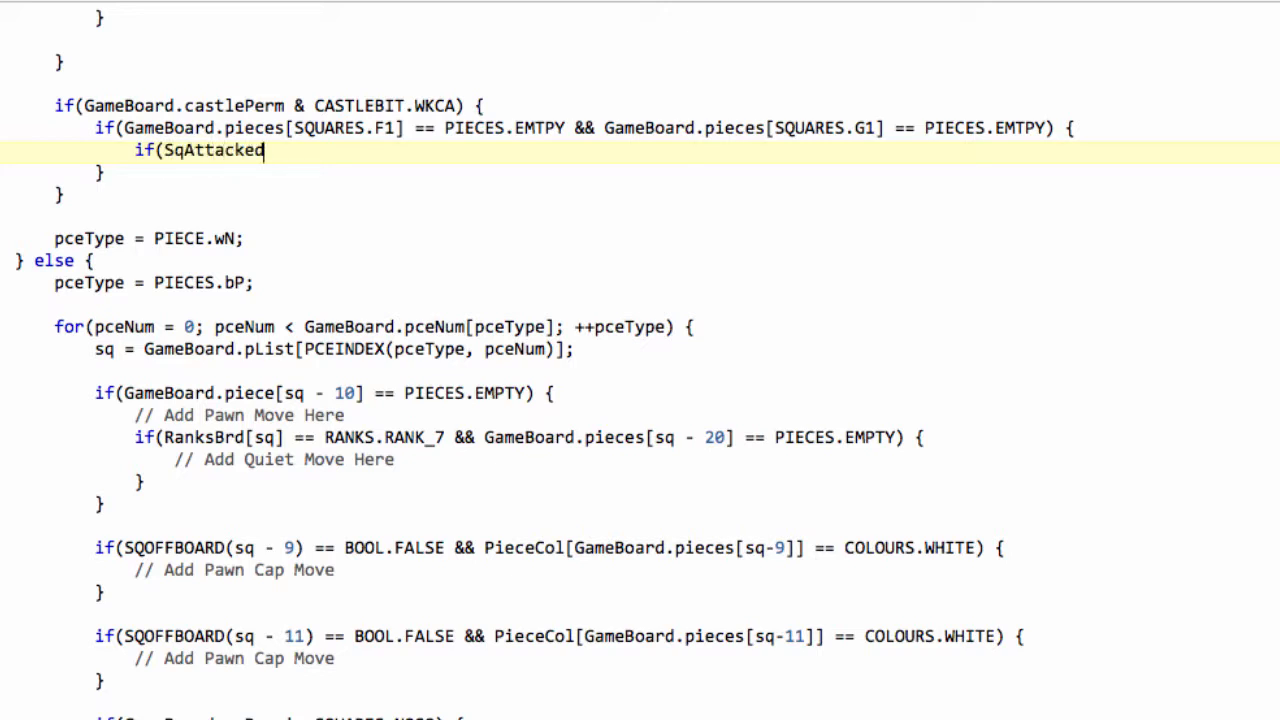
type("(")
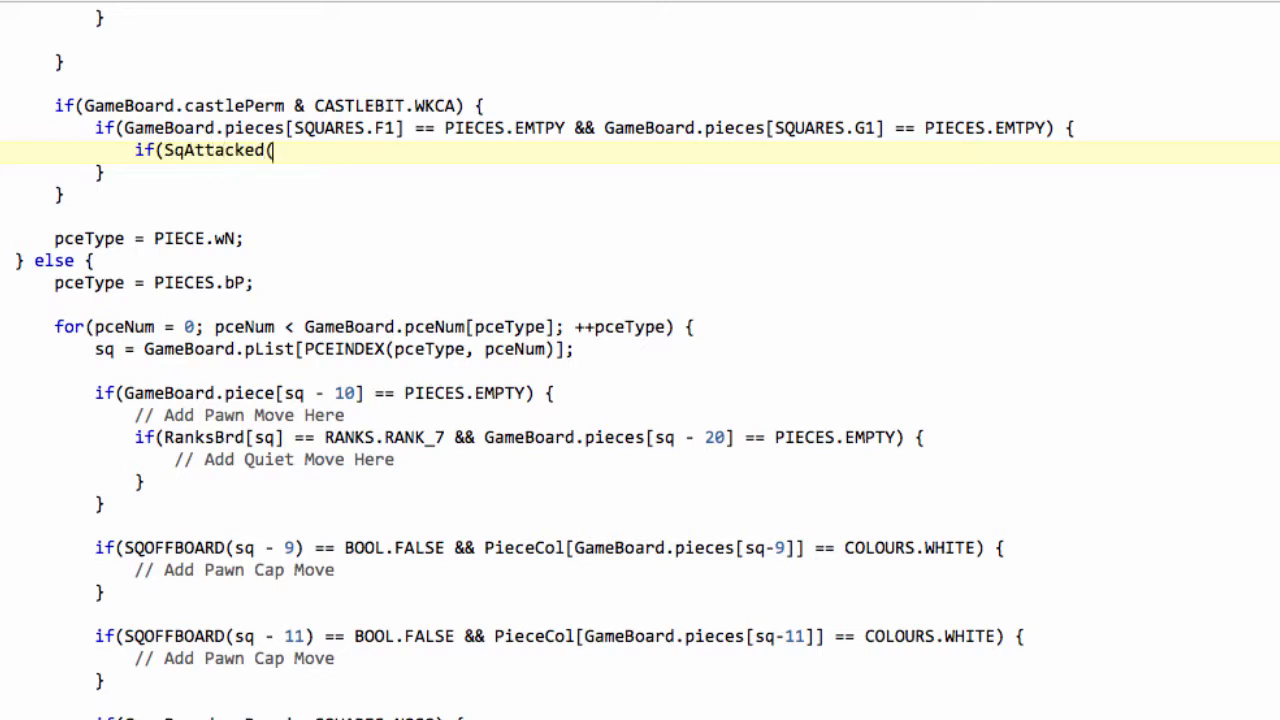
type("SQUARES")
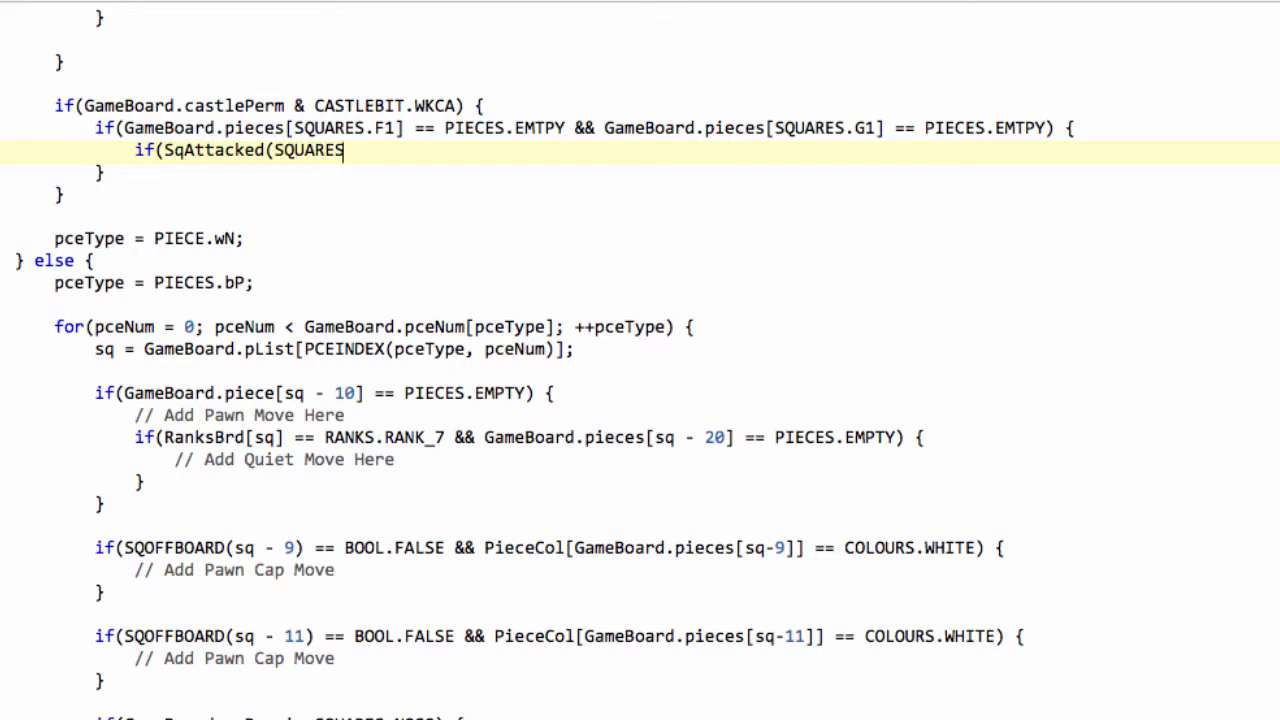
type(".F1")
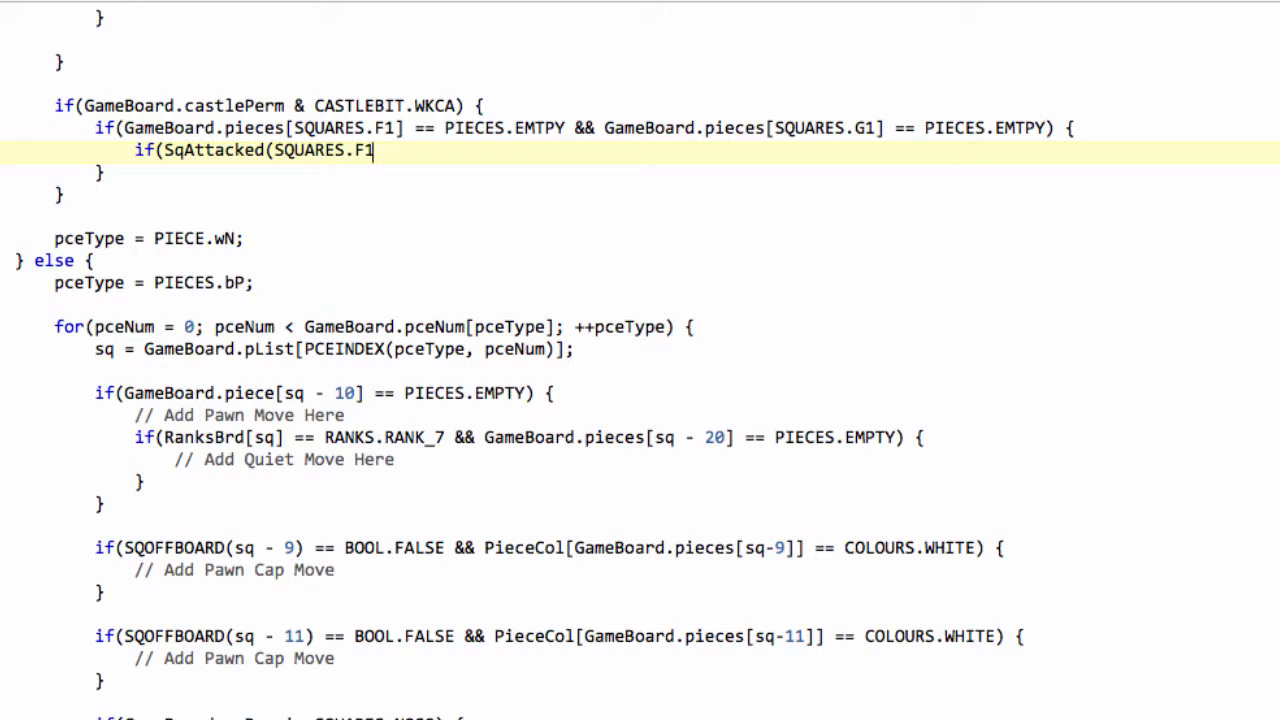
type(", COLOURS")
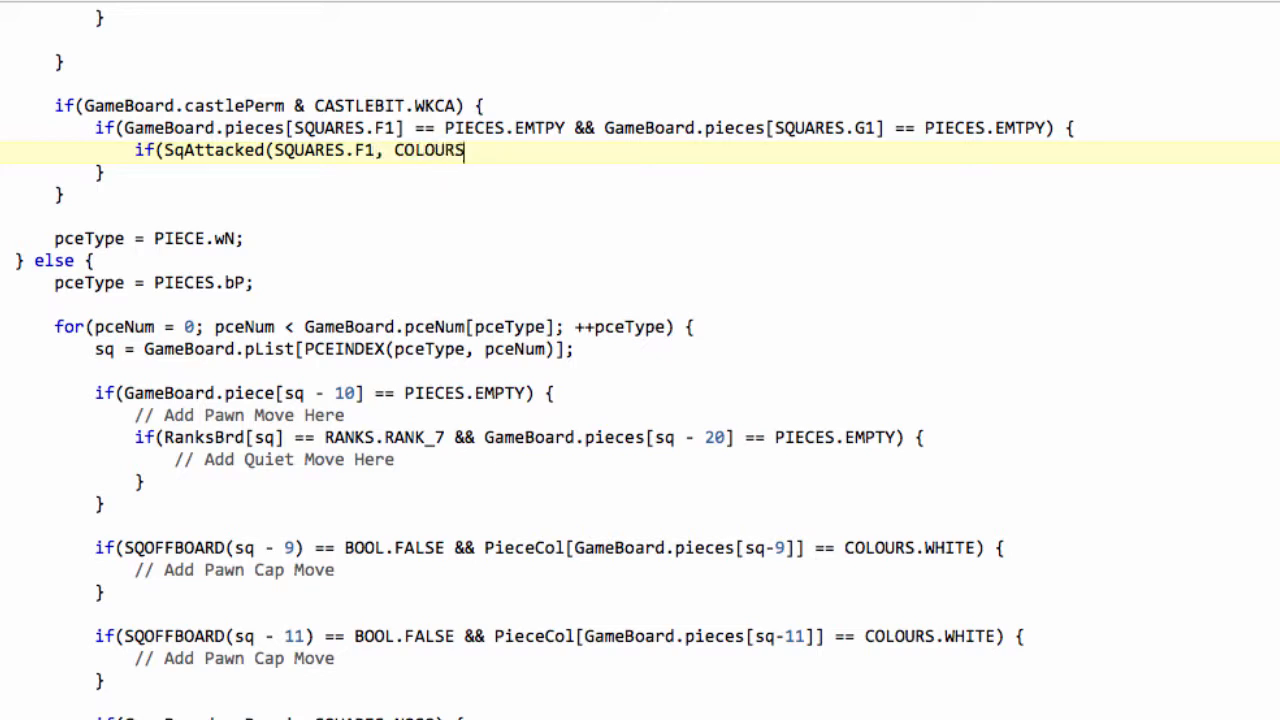
type(".BLAOC")
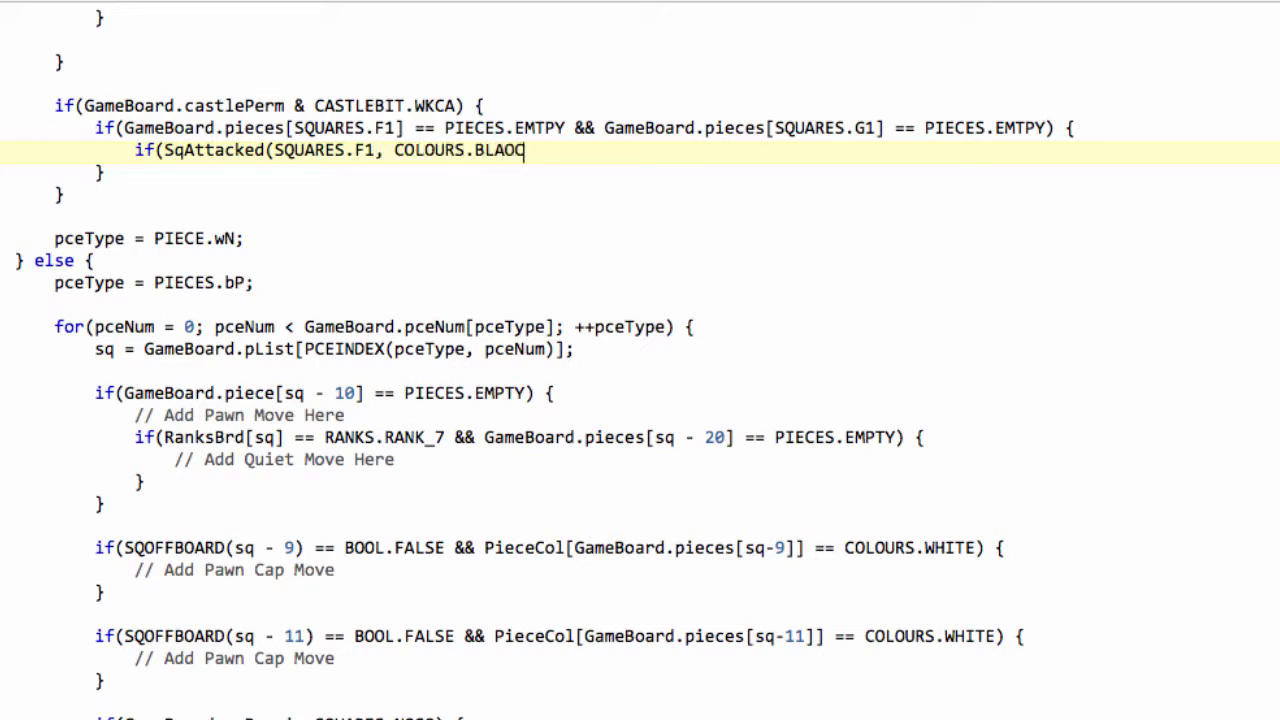
key("BackSpace")
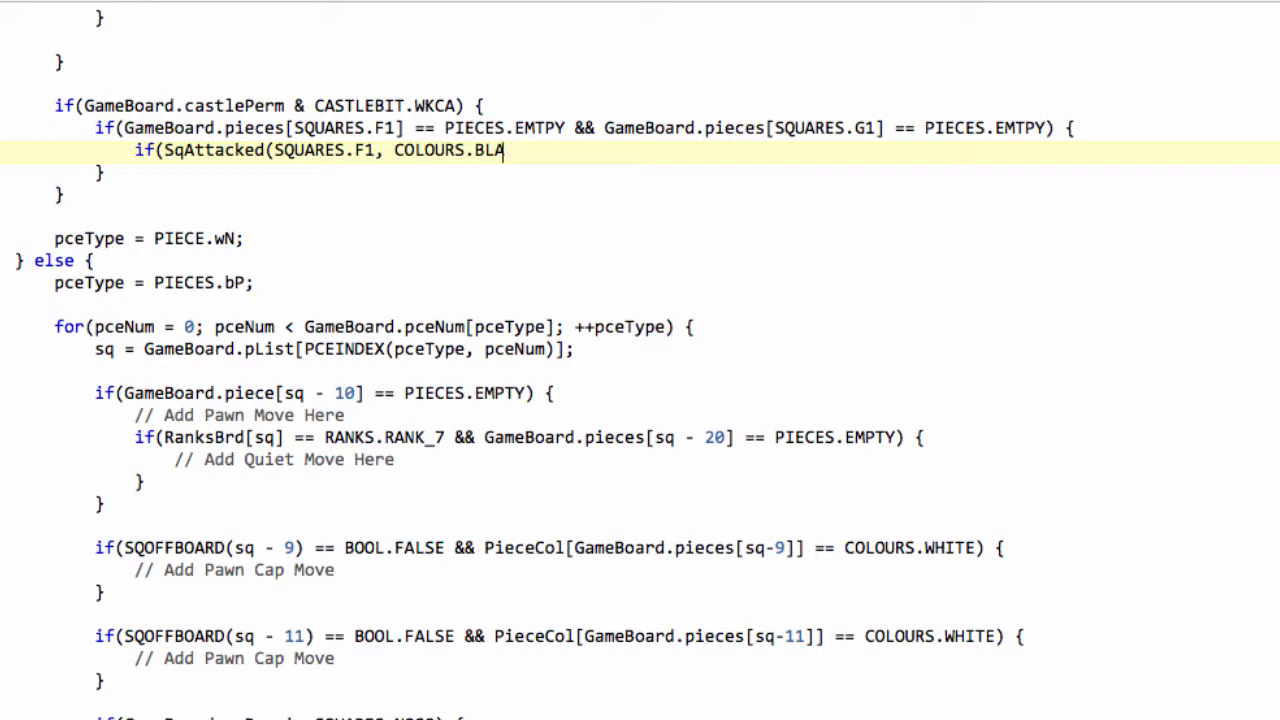
type("CK) ==")
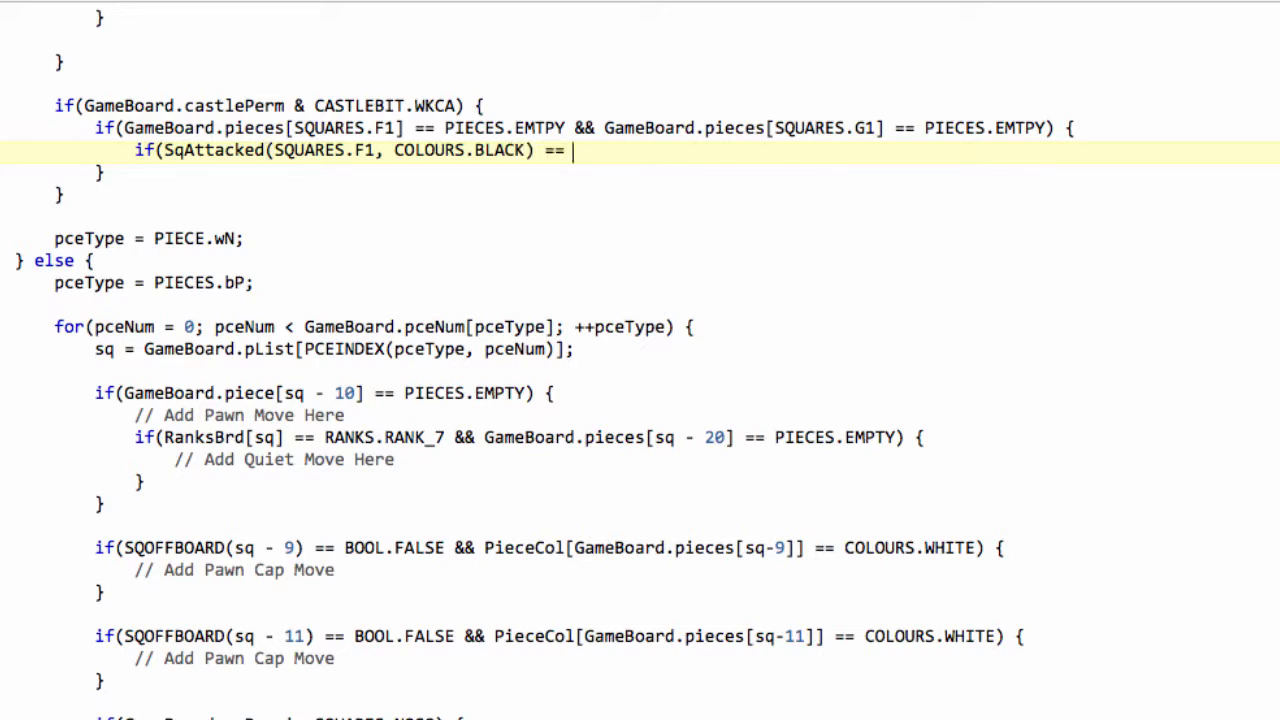
type("BOOL.FALSE")
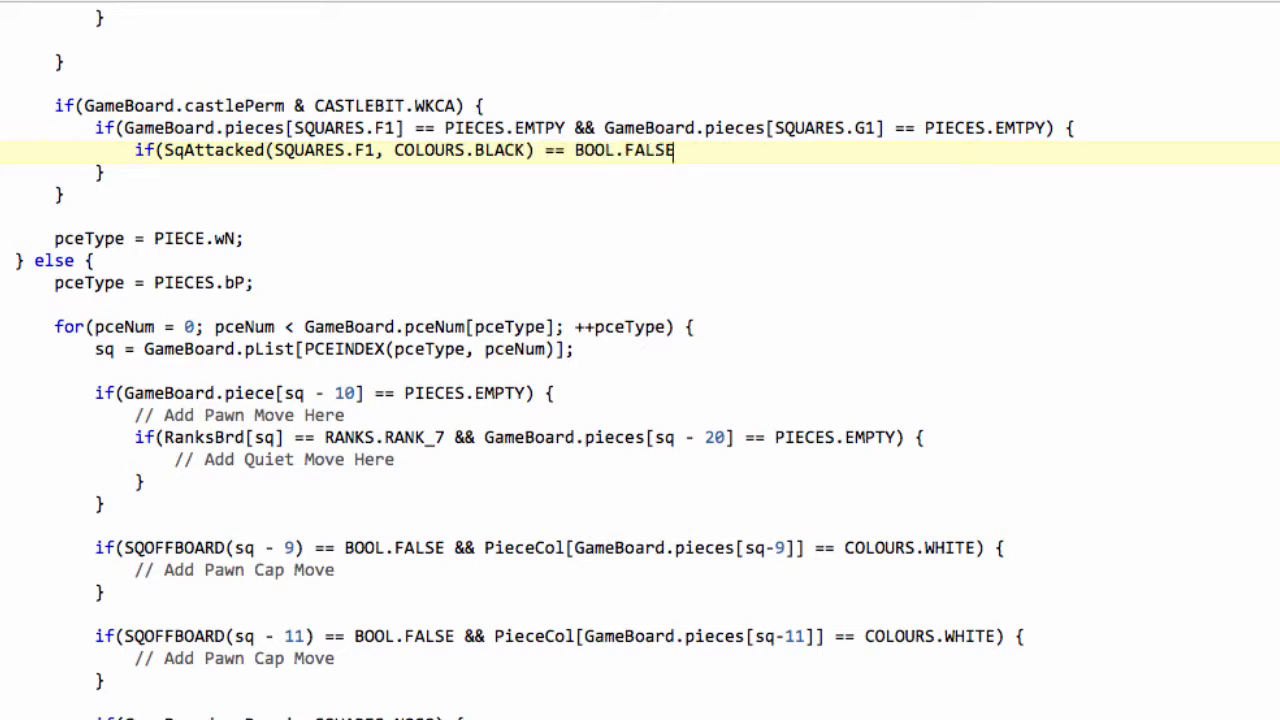
type("&&")
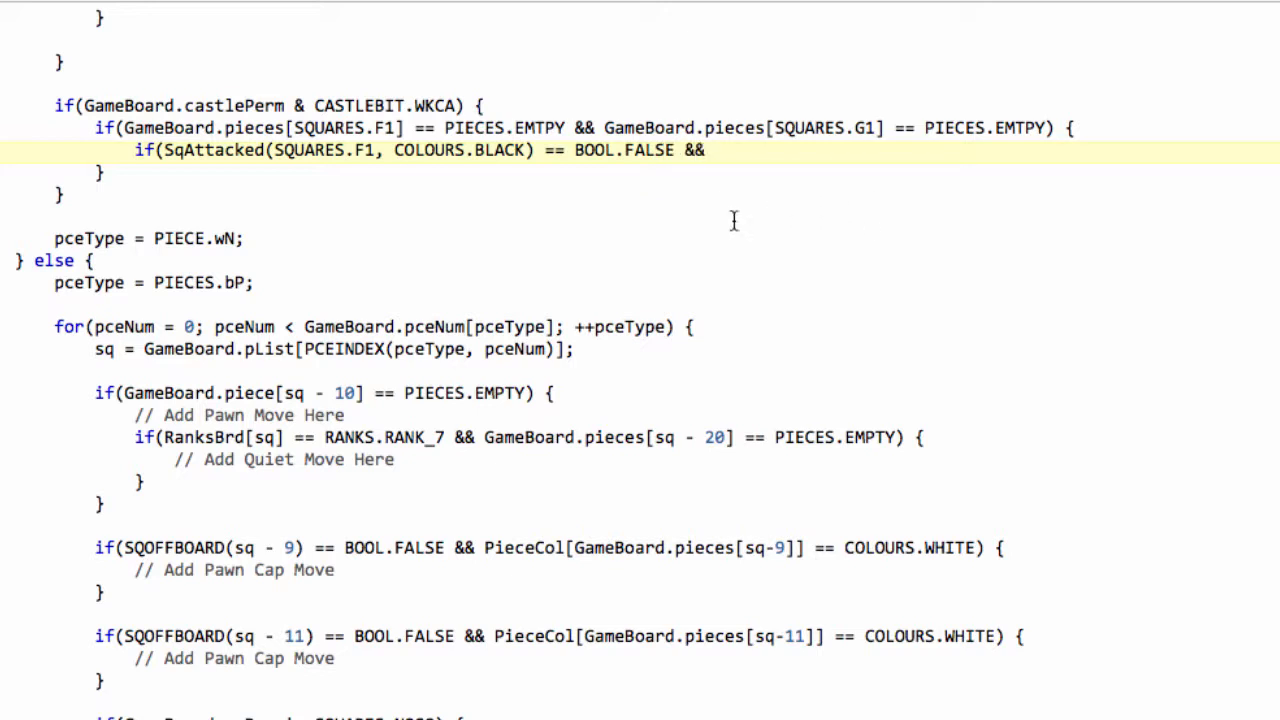
- Add the matching E1 attack check, an opening brace and an // Add Quiet Move comment
left_click_drag(273, 150, 673, 150)
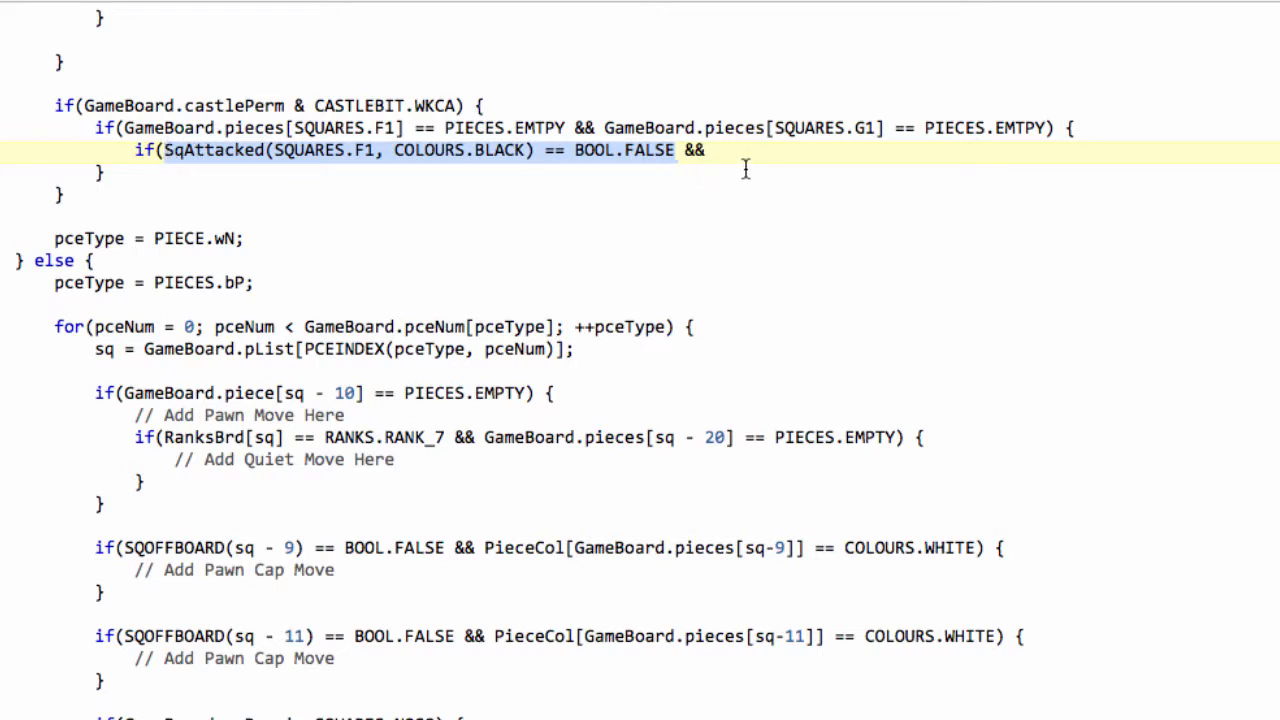
type("SqAttacked(SQUARES.F1, COLOURS.BLACK) == BOOL.FALSE)")
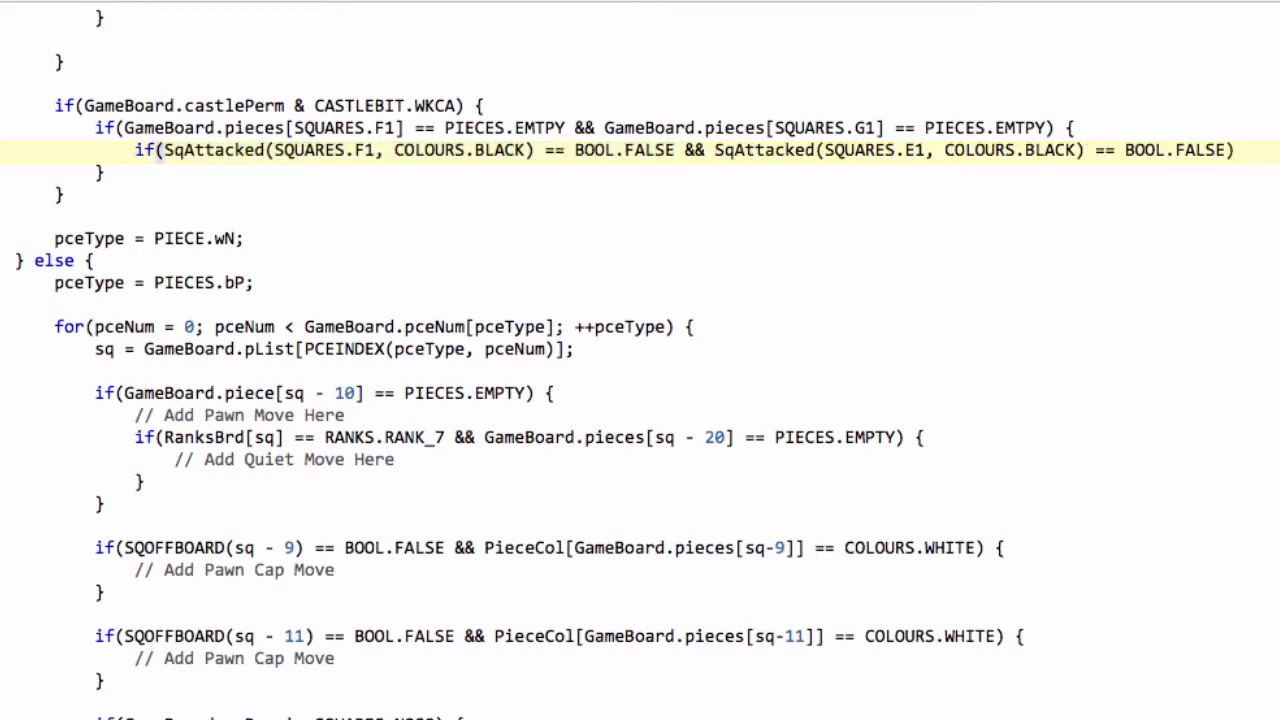
type("{")
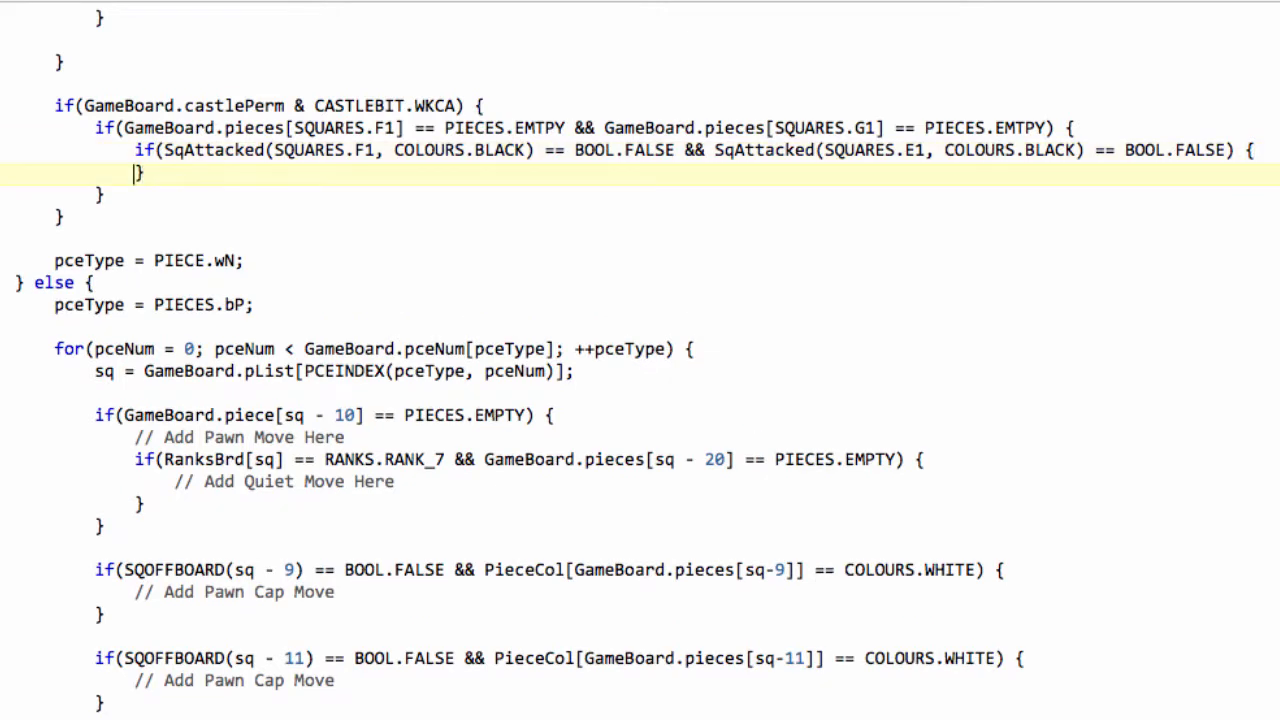
type("//")
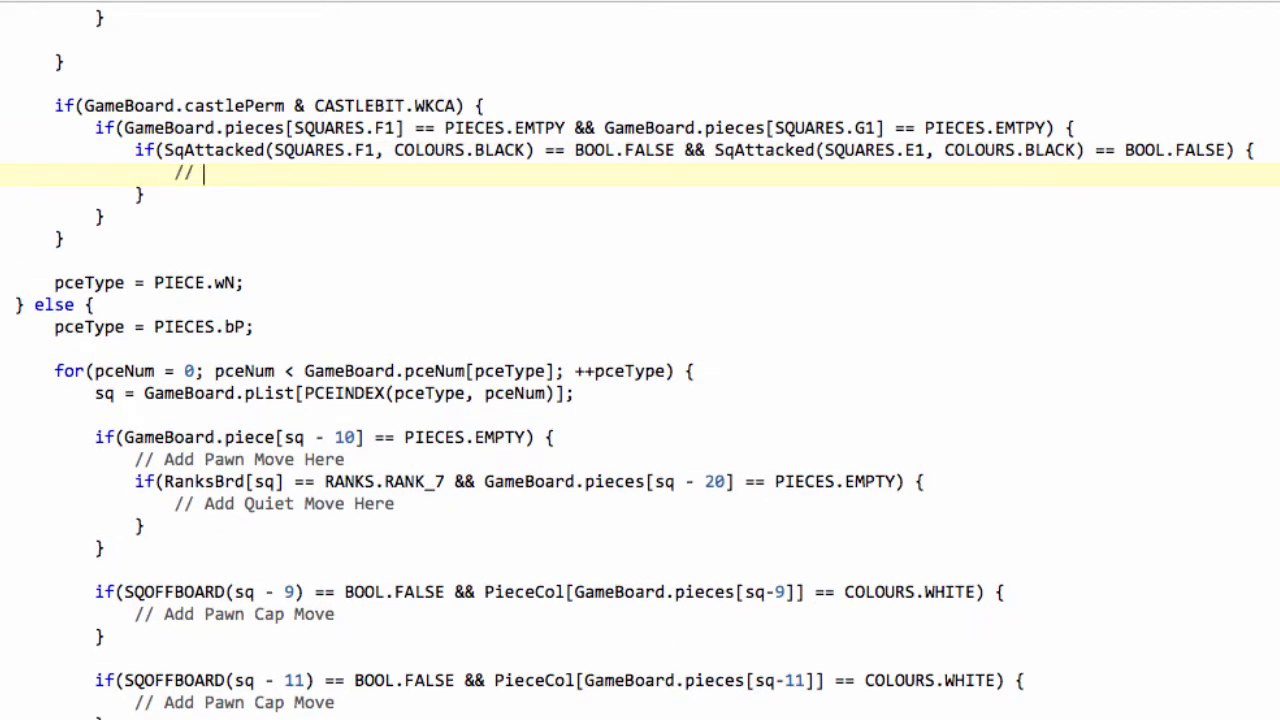
type("Add Quiet Move")
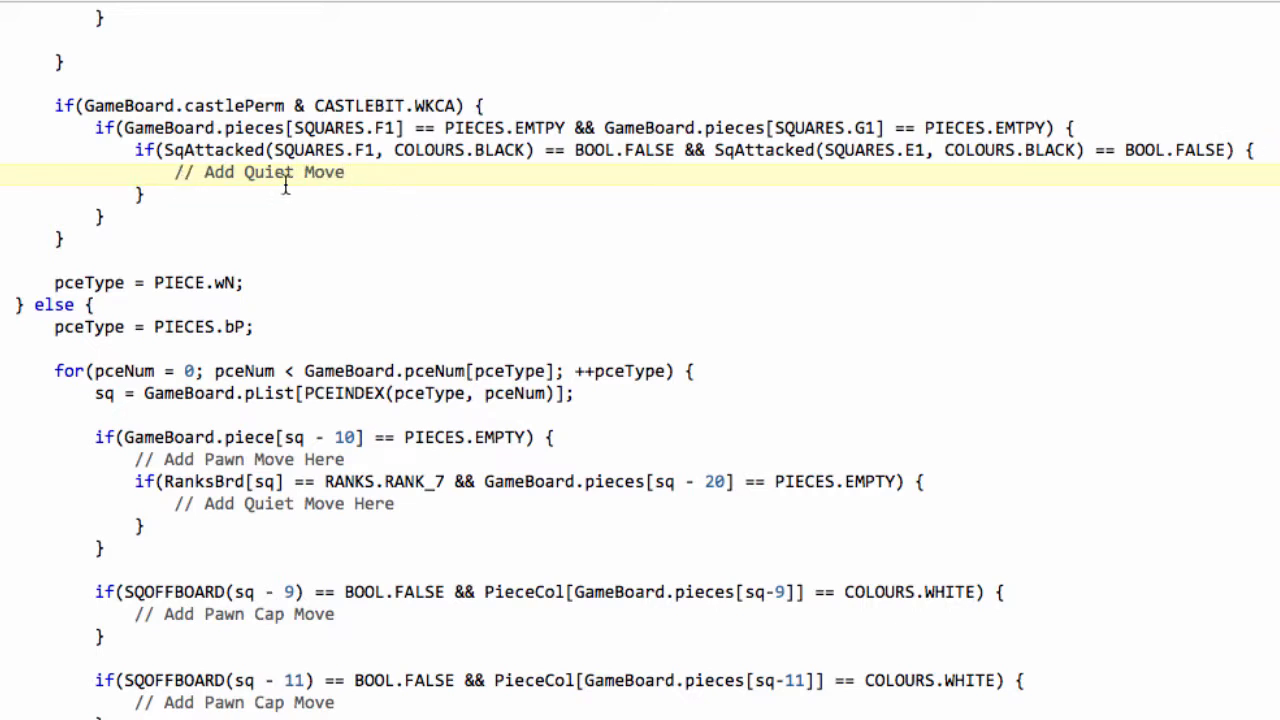
- Duplicate the castling block for WQCA and put a C1 empty-square check on its own line
double_click(265, 172)
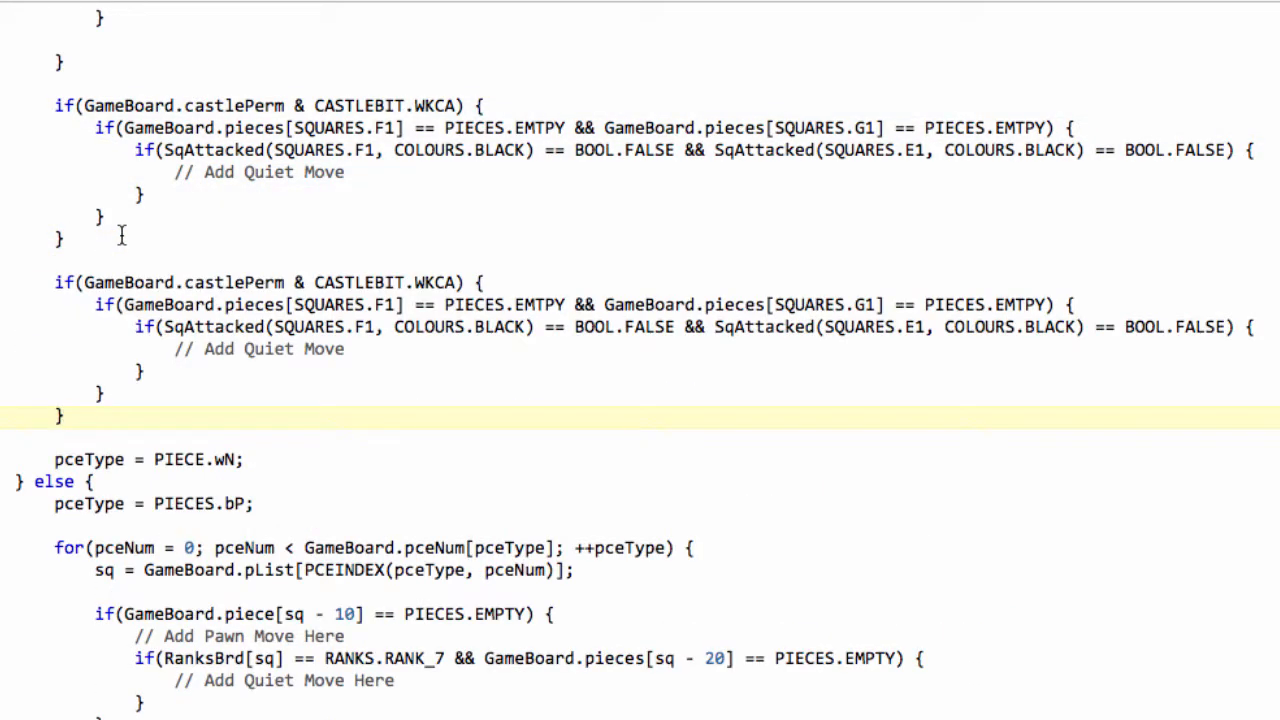
scroll("down", 3)
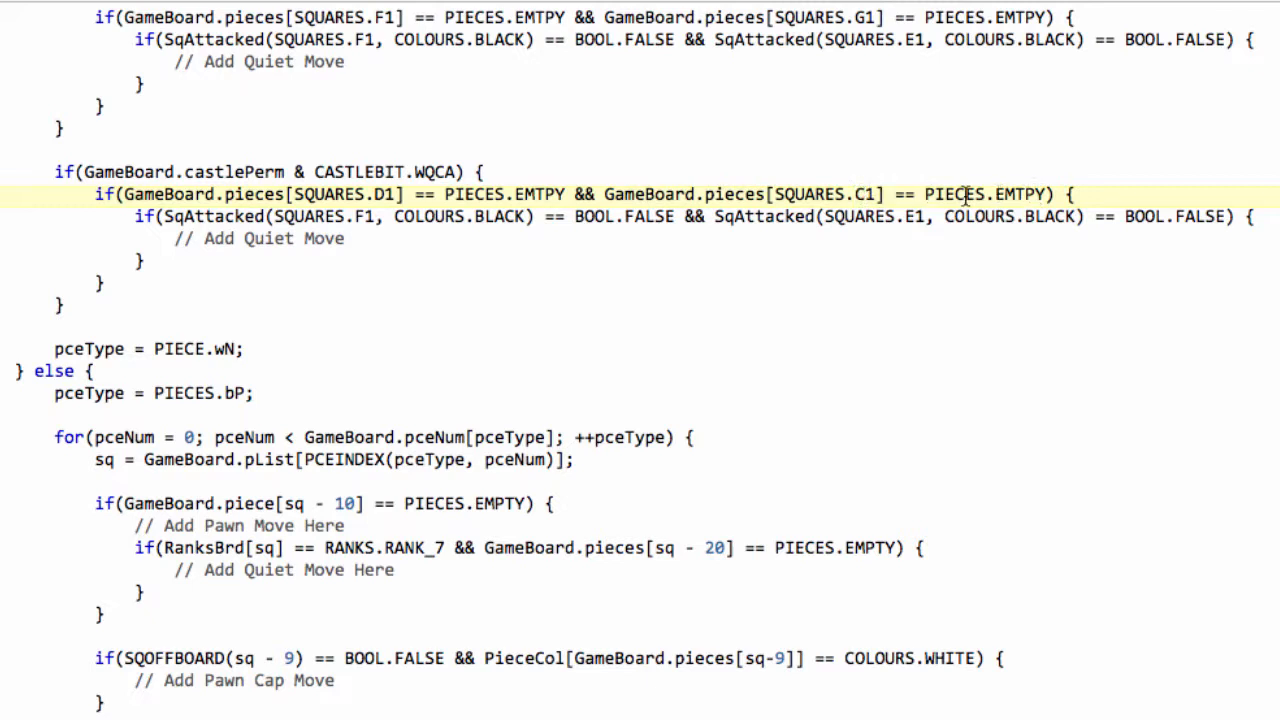
left_click_drag(571, 194, 930, 194)
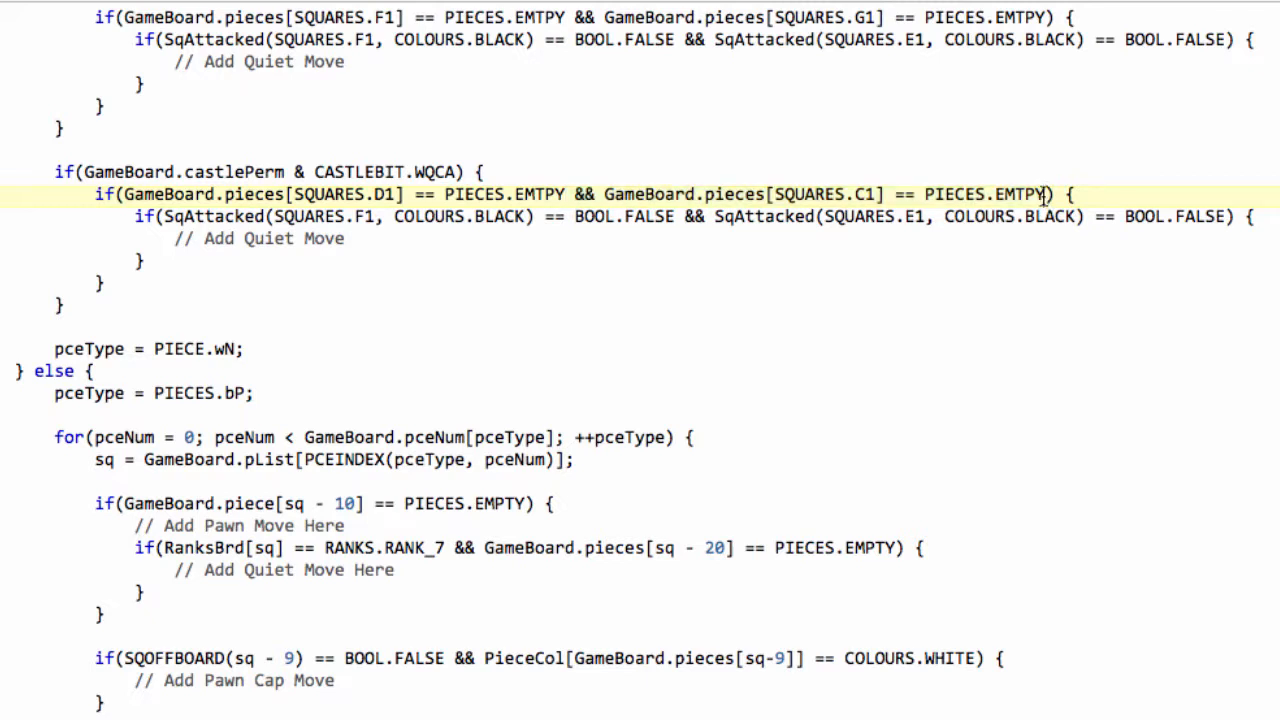
key("Enter")
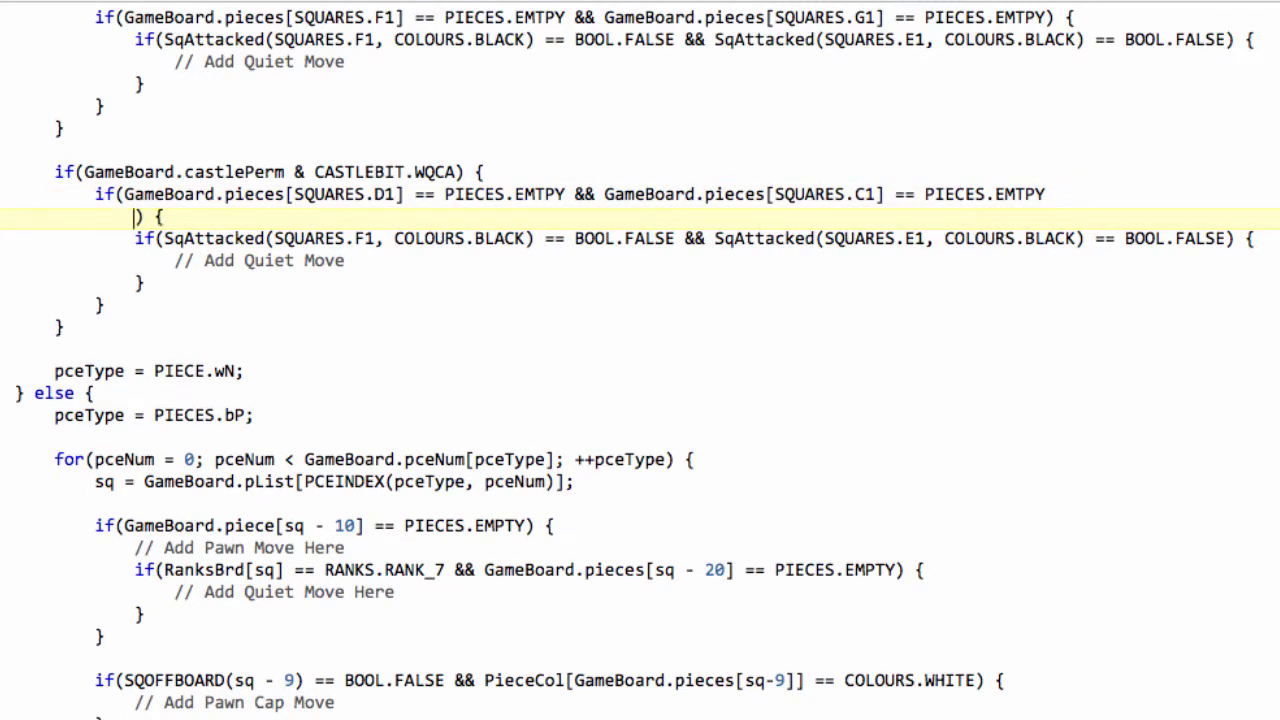
type("&& GameBoard.pieces[SQUARES.C1] == PIECES.EMTPY")
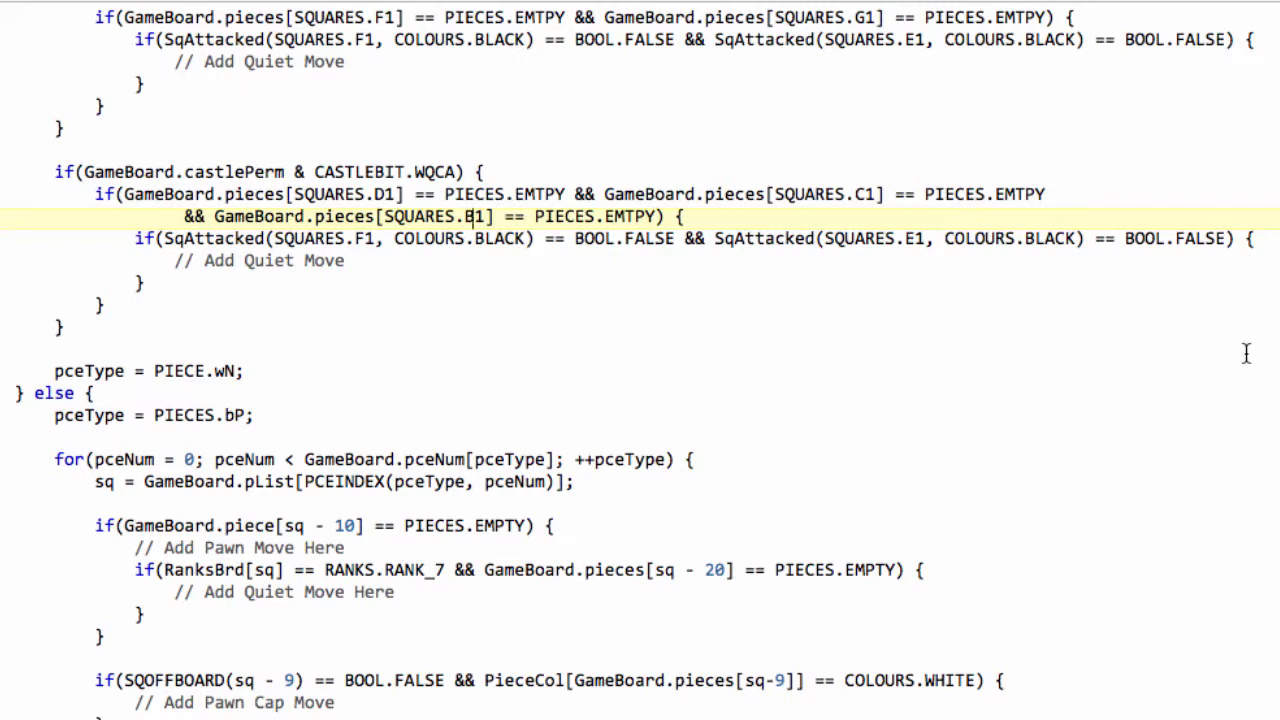
mouse_move(510, 255)
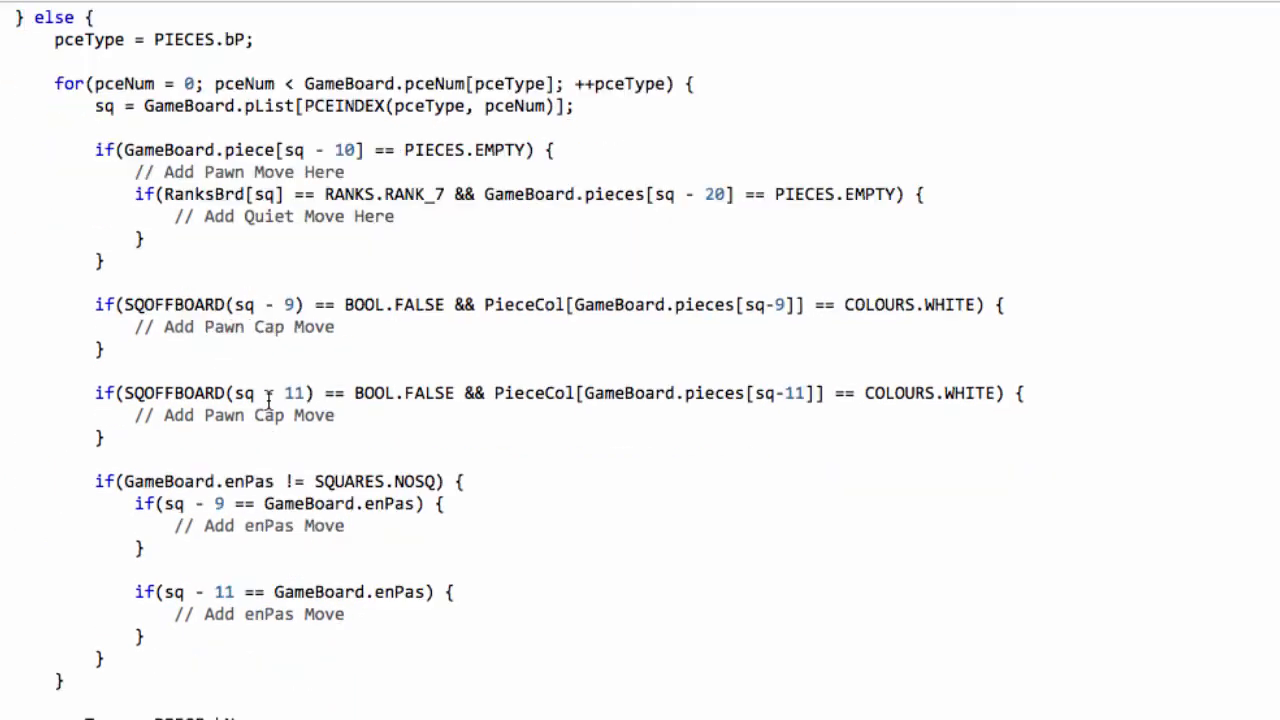
- Switch the pasted black blocks to BKCA and BQCA and change their squares to rank 8
scroll("down", 3)
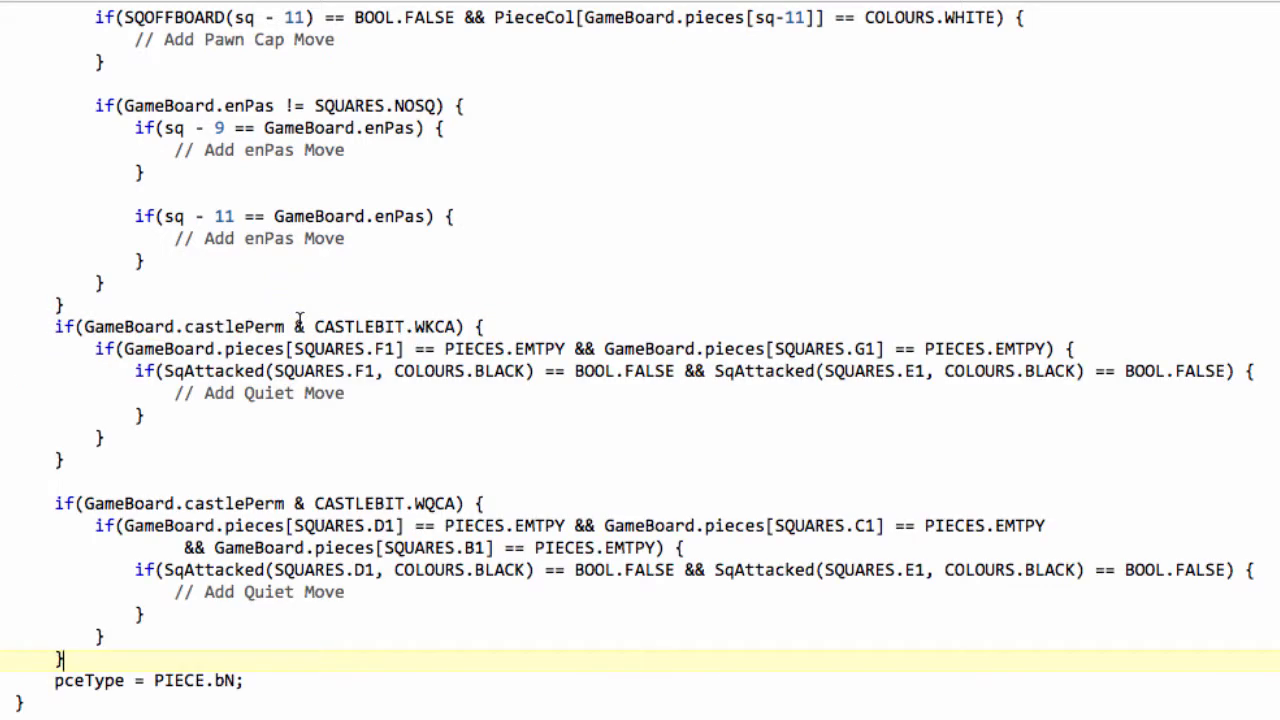
scroll("down", 3)
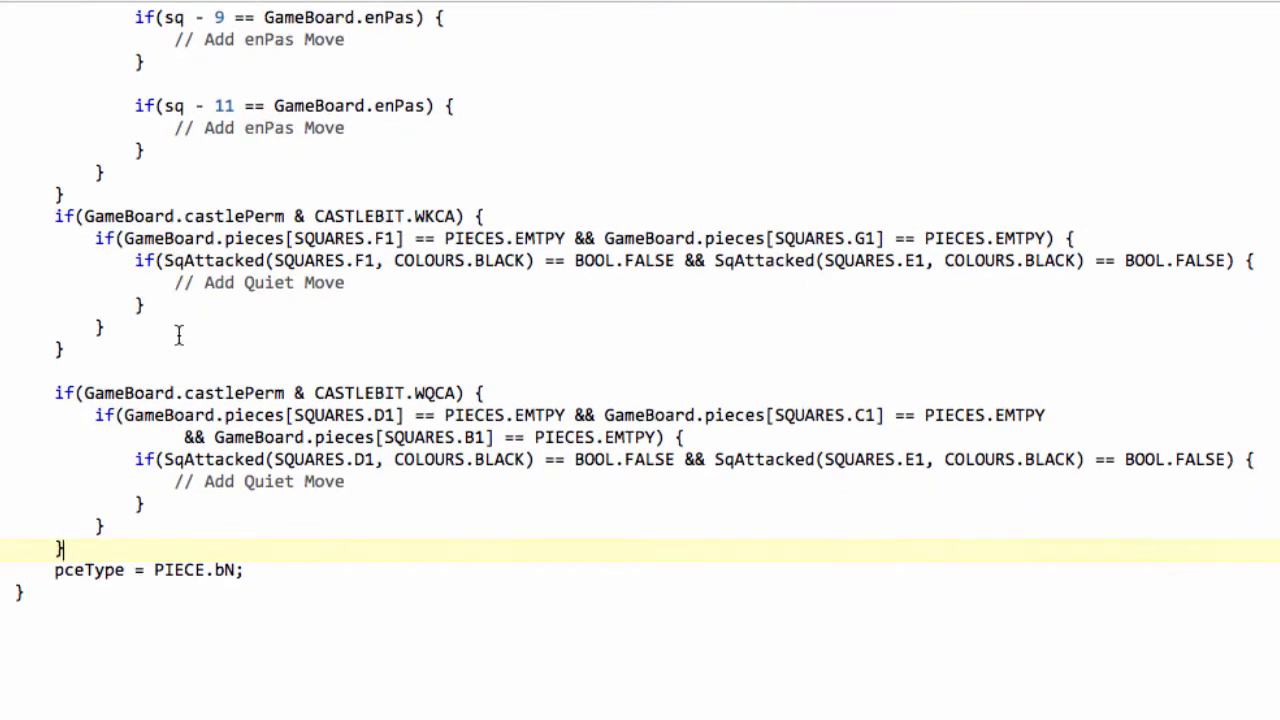
scroll("down", 3)
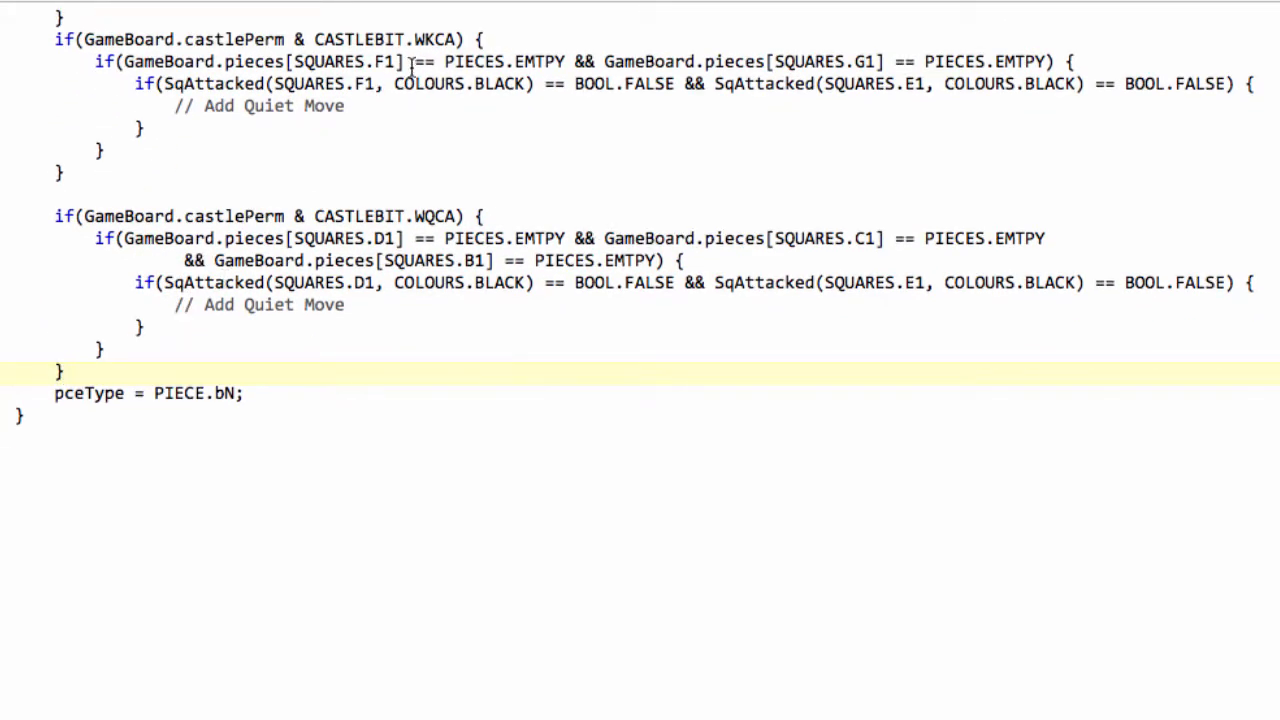
left_click(421, 38)
type("B")
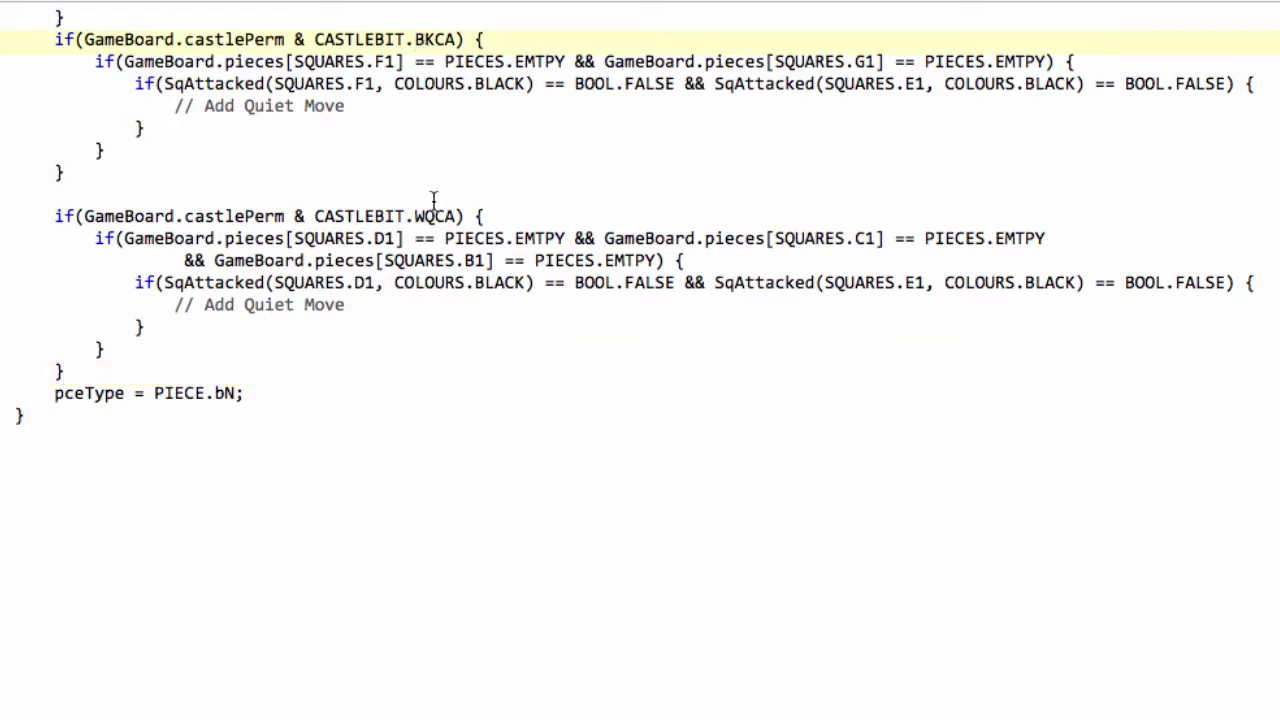
left_click(422, 216)
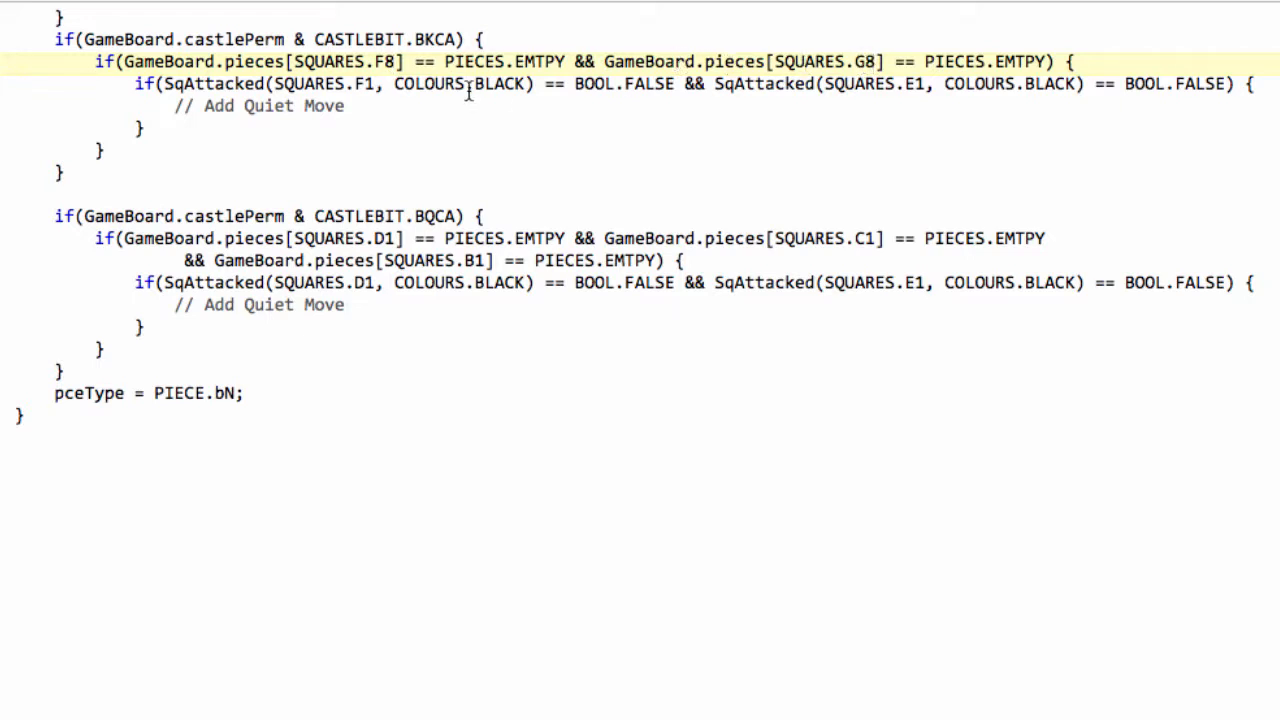
left_click(375, 85)
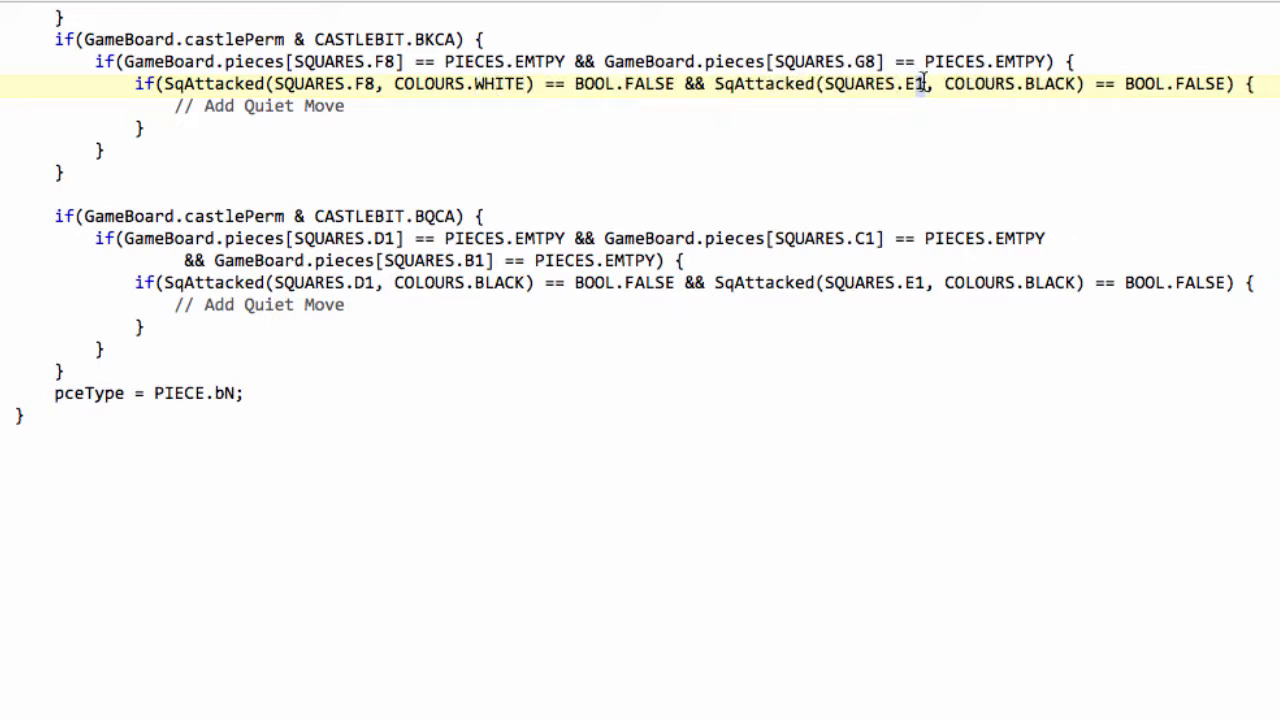
type("8")
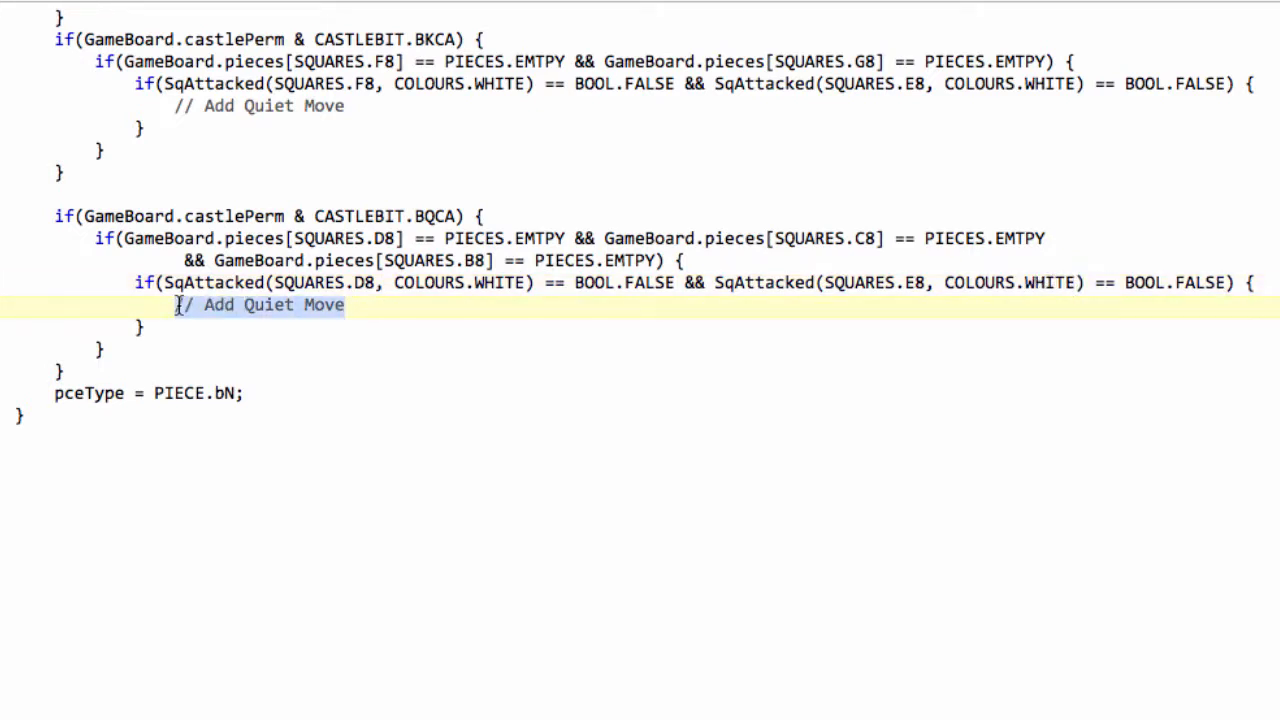
mouse_move(182, 312)
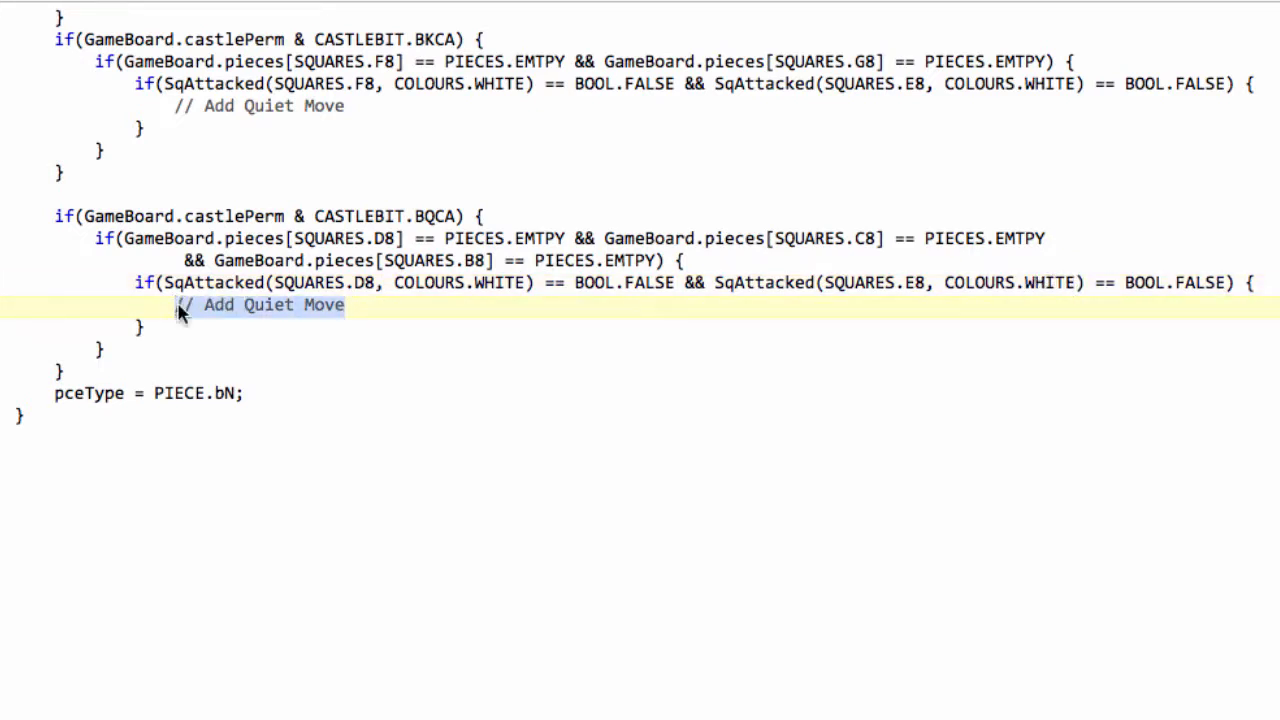
left_click(278, 378)
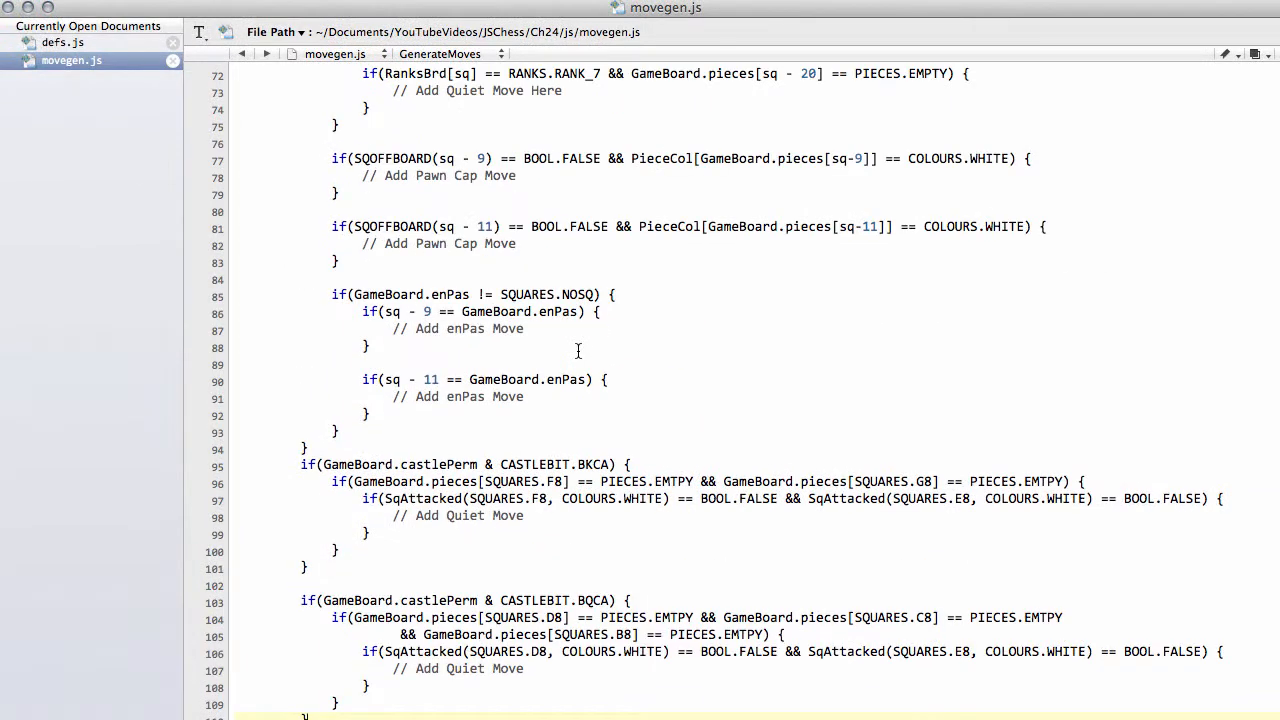
double_click(460, 516)
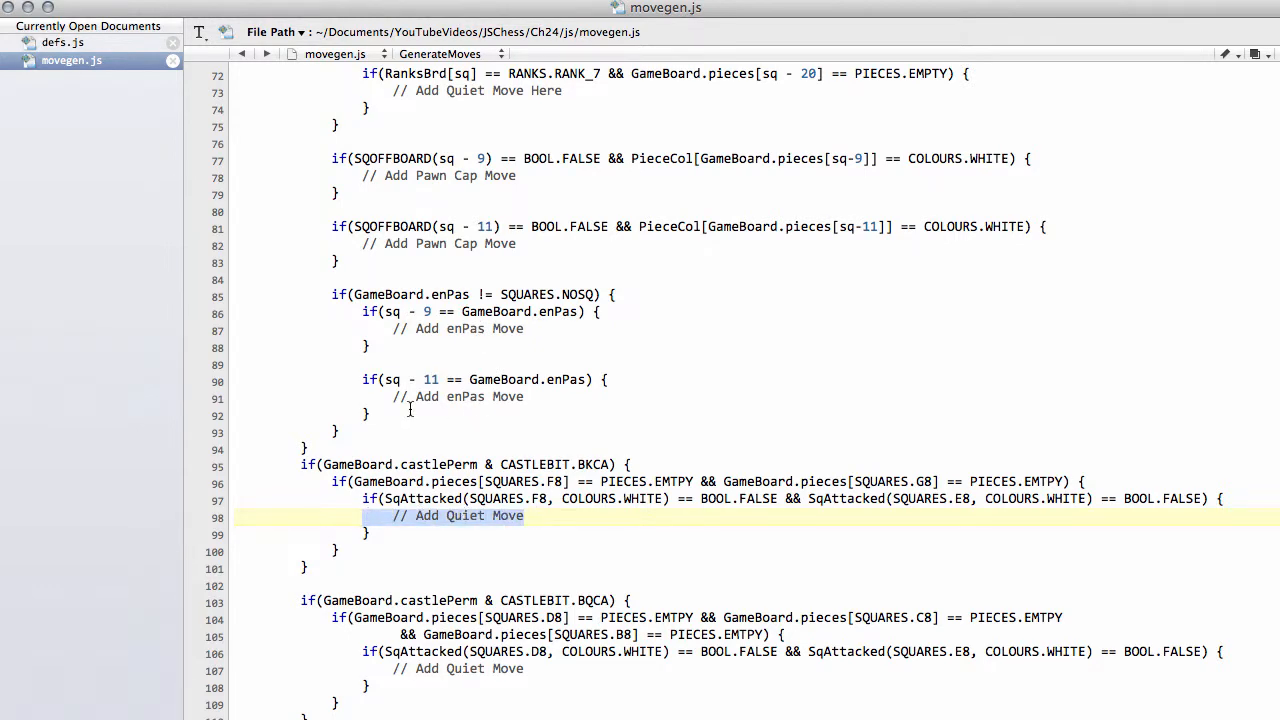
scroll("up", 3)
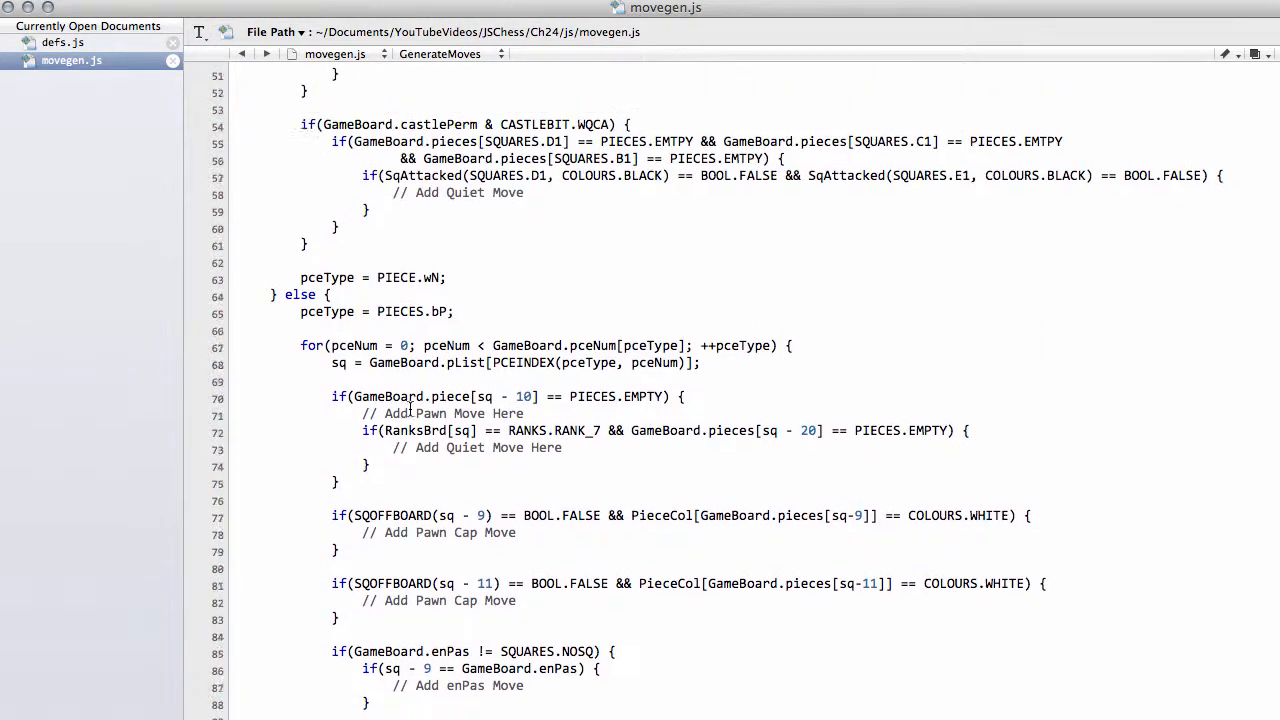